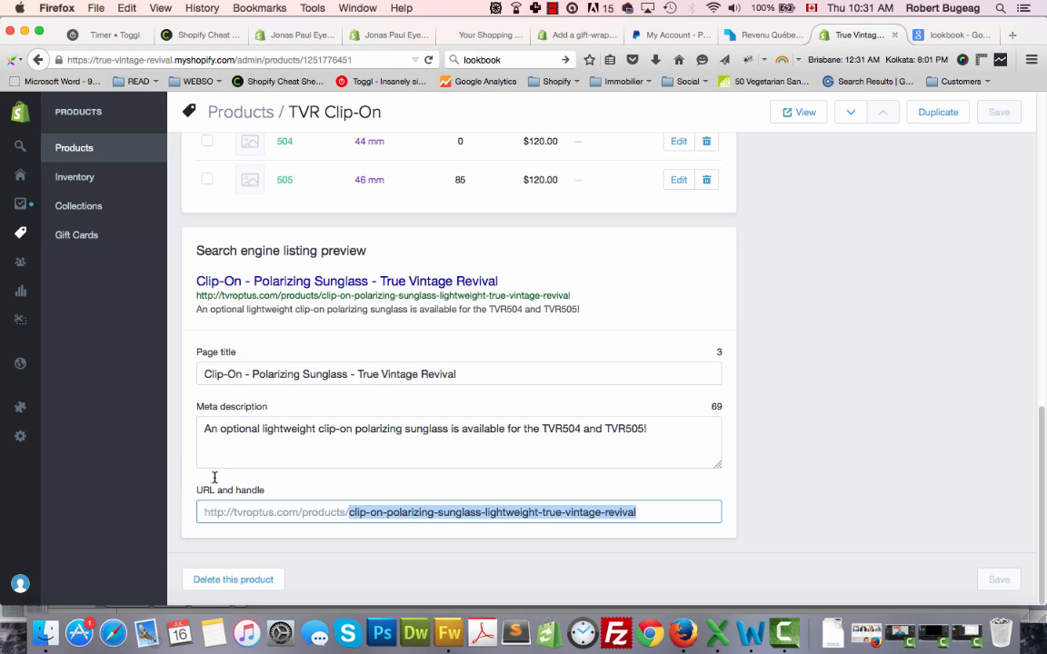
Open TVR501's search listing fields, showing page title TVR501 and handle tvr501
click(859, 313)
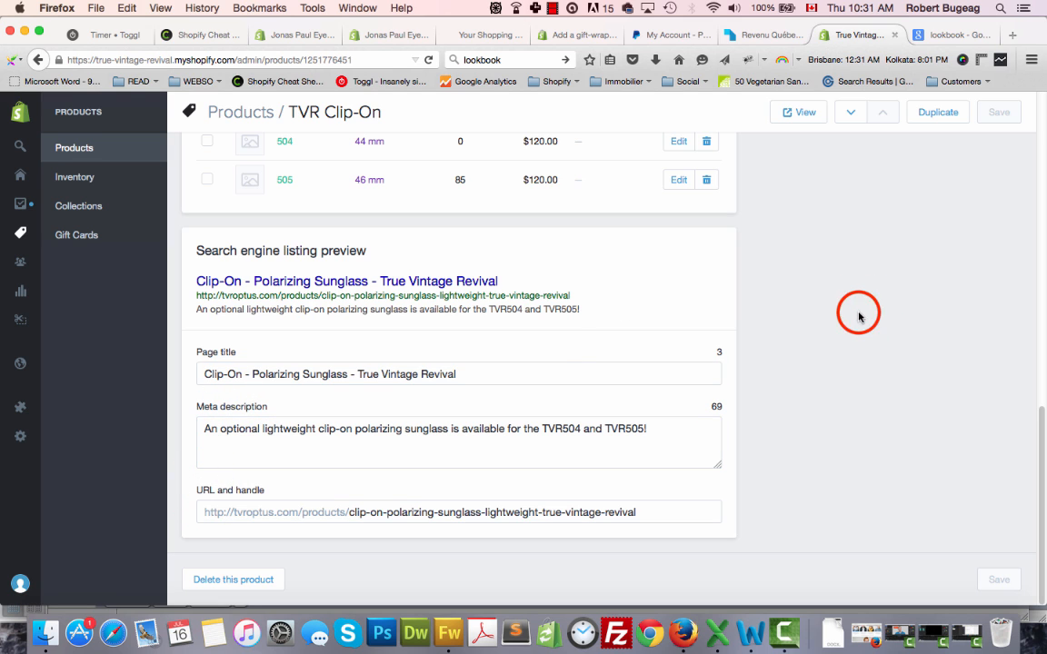
mouse_move(794, 330)
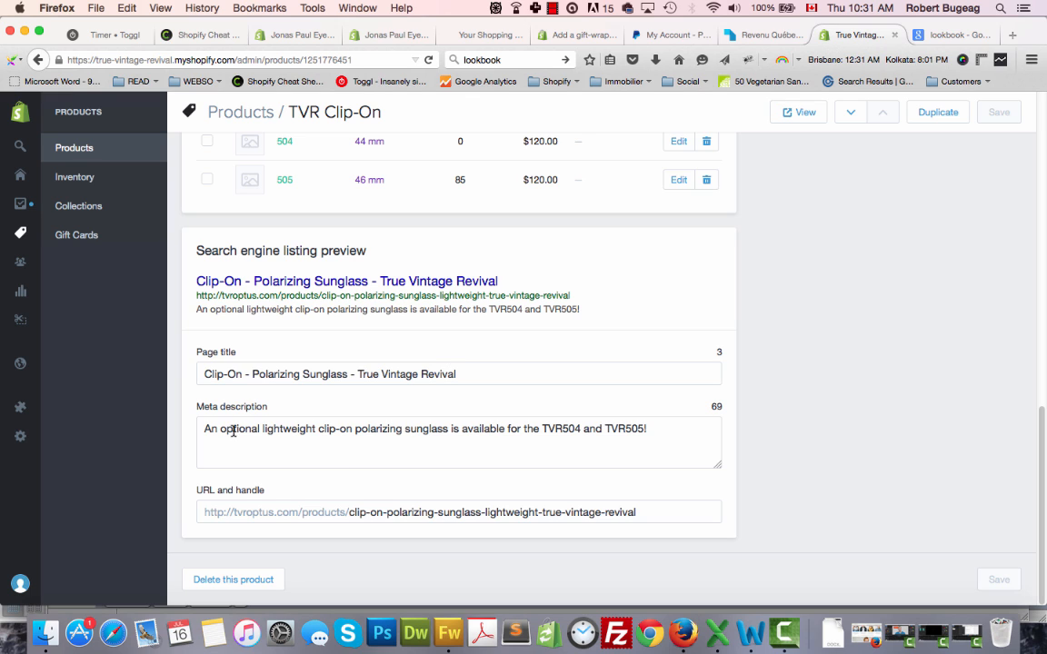
mouse_move(461, 525)
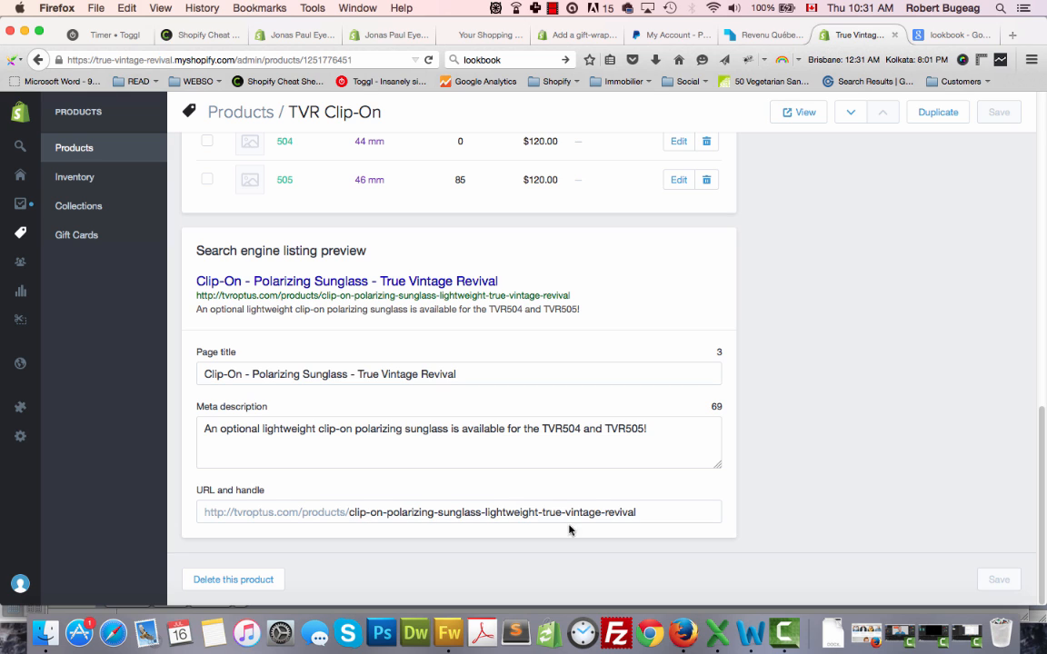
click(550, 511)
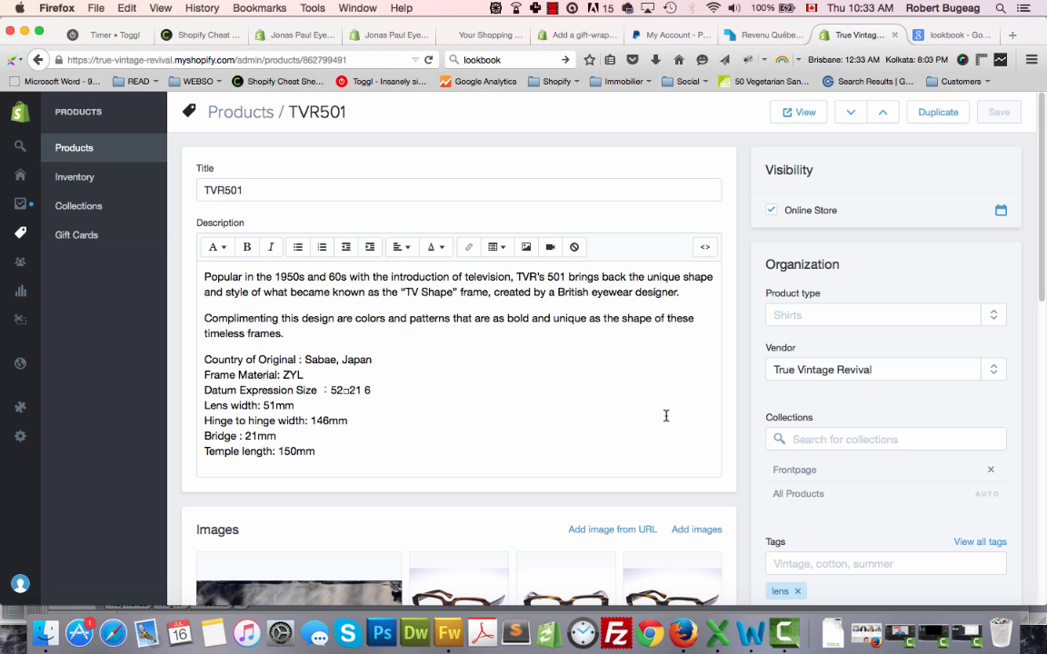
mouse_move(742, 328)
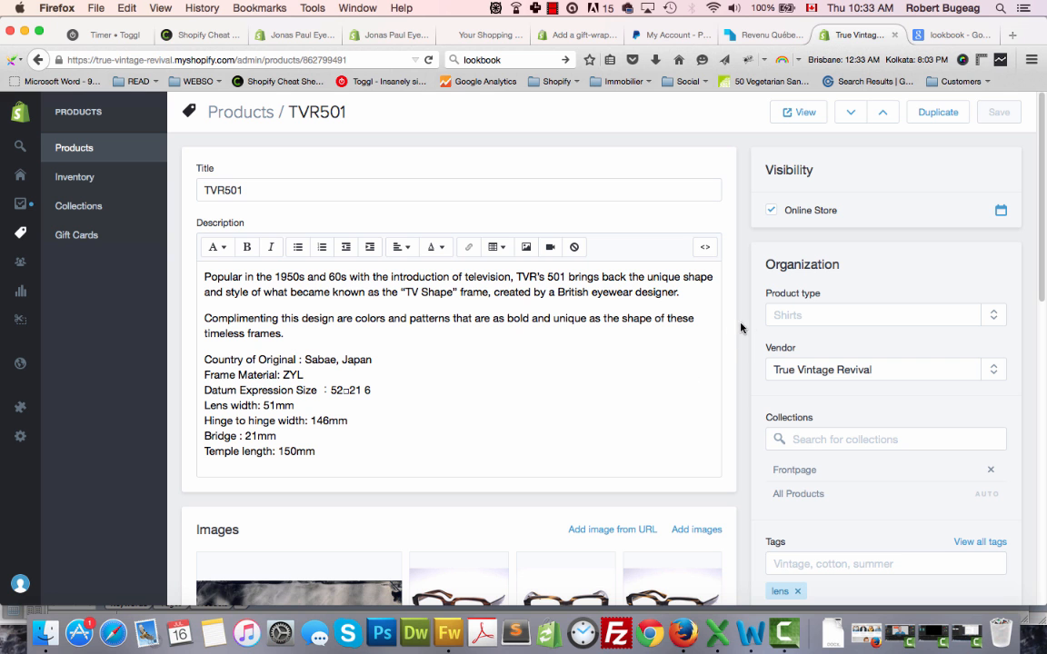
scroll(down, 3)
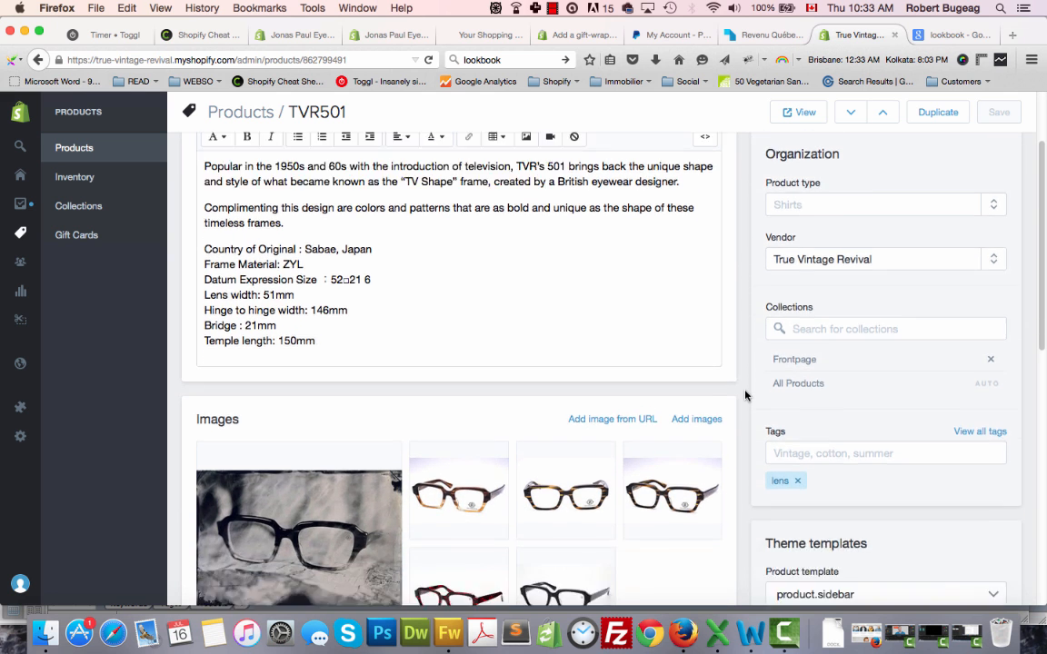
scroll(down, 3)
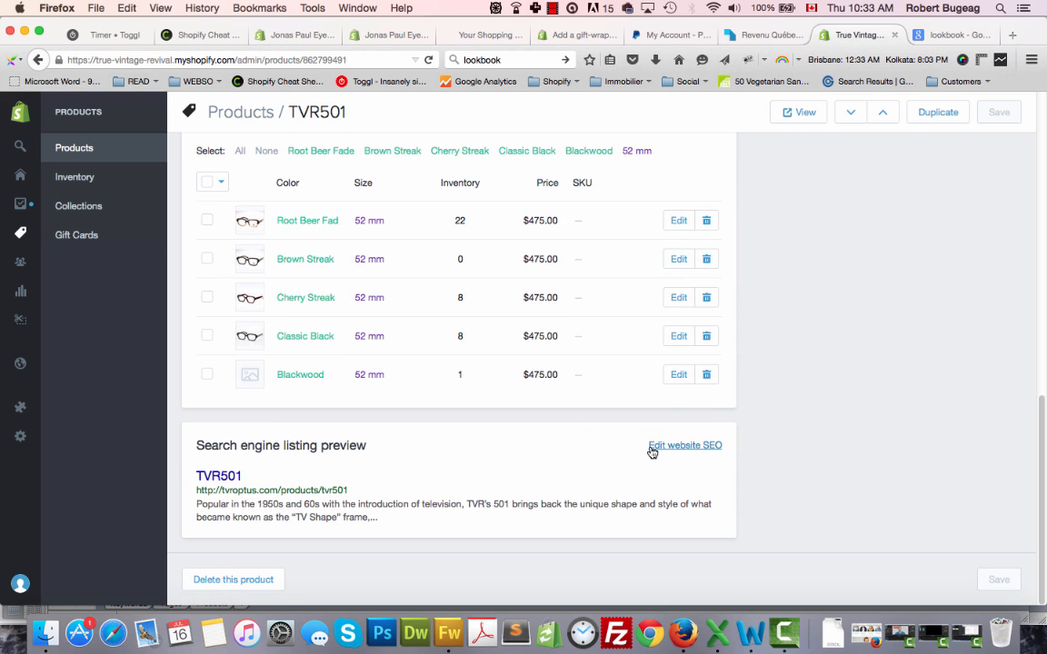
click(684, 445)
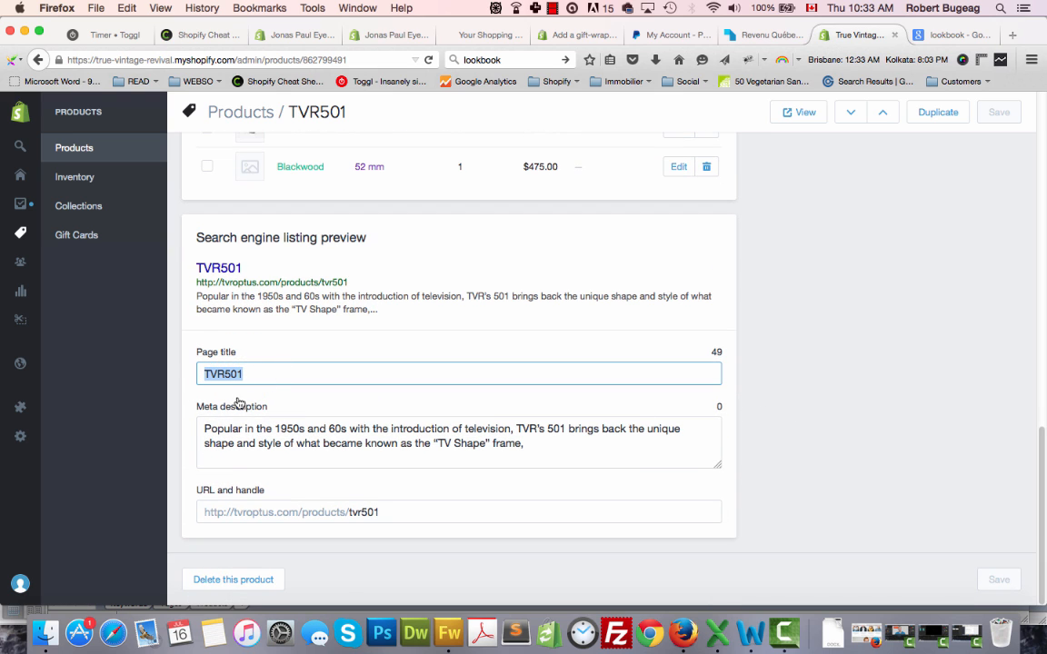
mouse_move(504, 475)
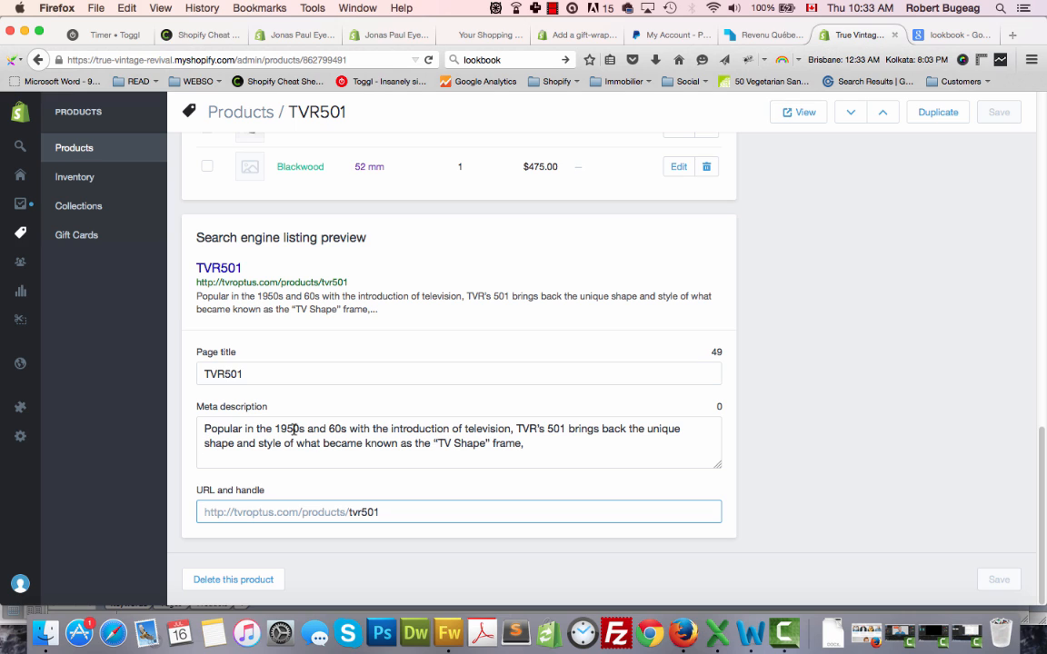
mouse_move(383, 438)
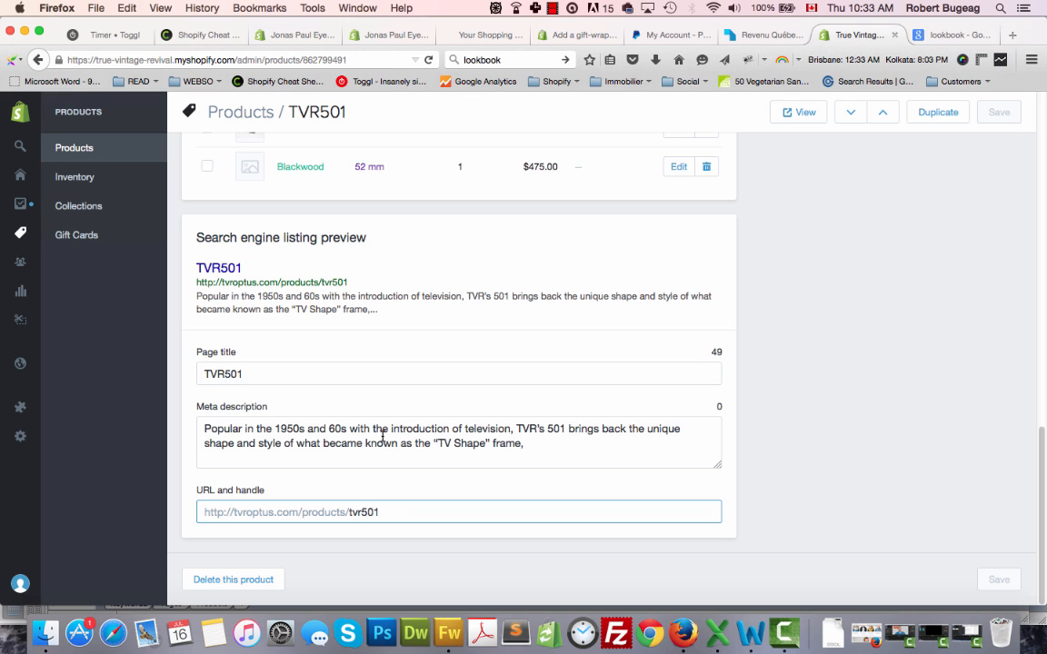
Replace the trailing comma after “TV Shape” frame in the meta description with a full stop
click(386, 512)
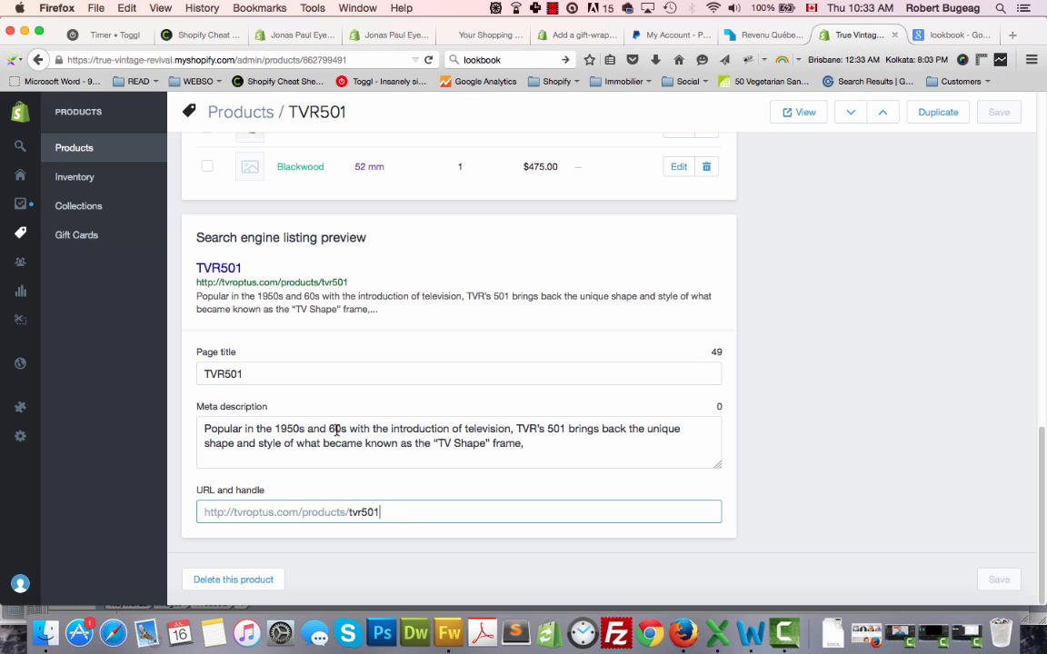
mouse_move(618, 437)
text(.)
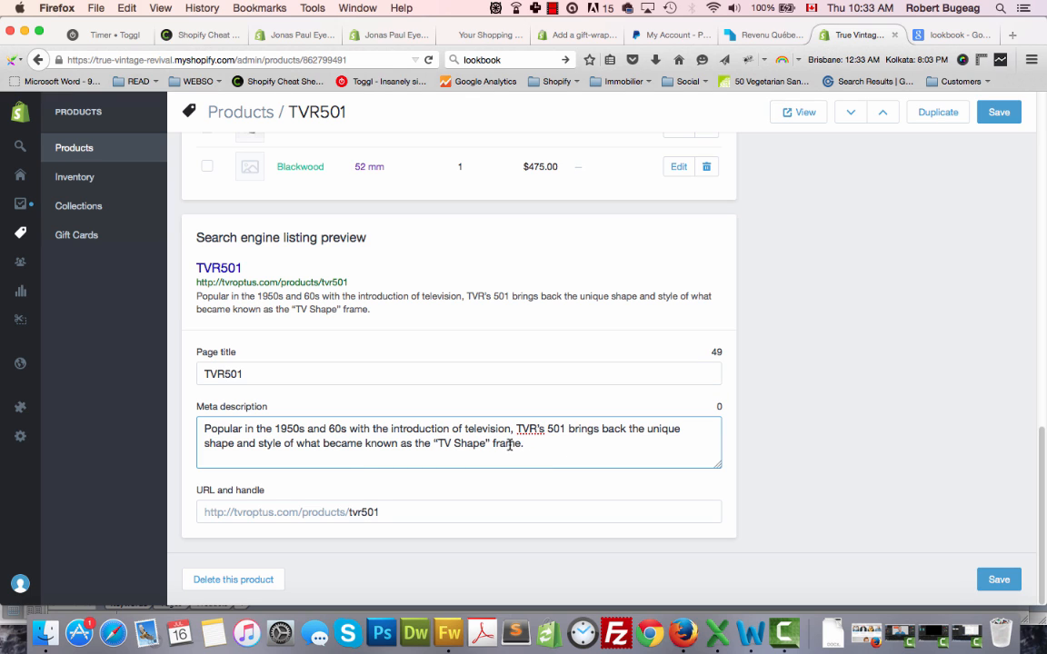
click(525, 444)
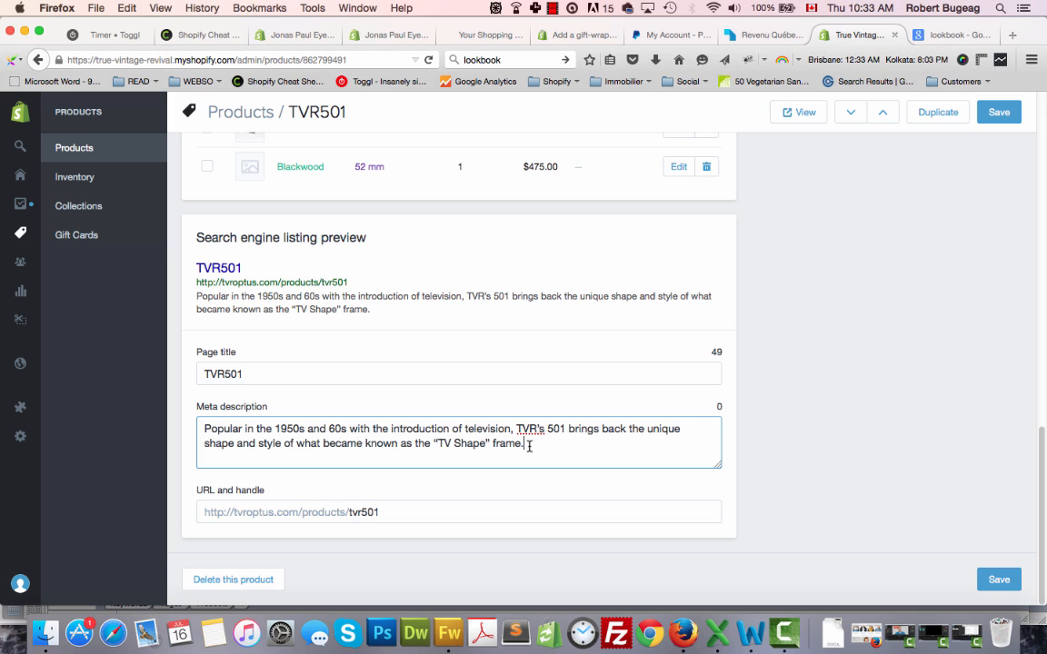
click(264, 374)
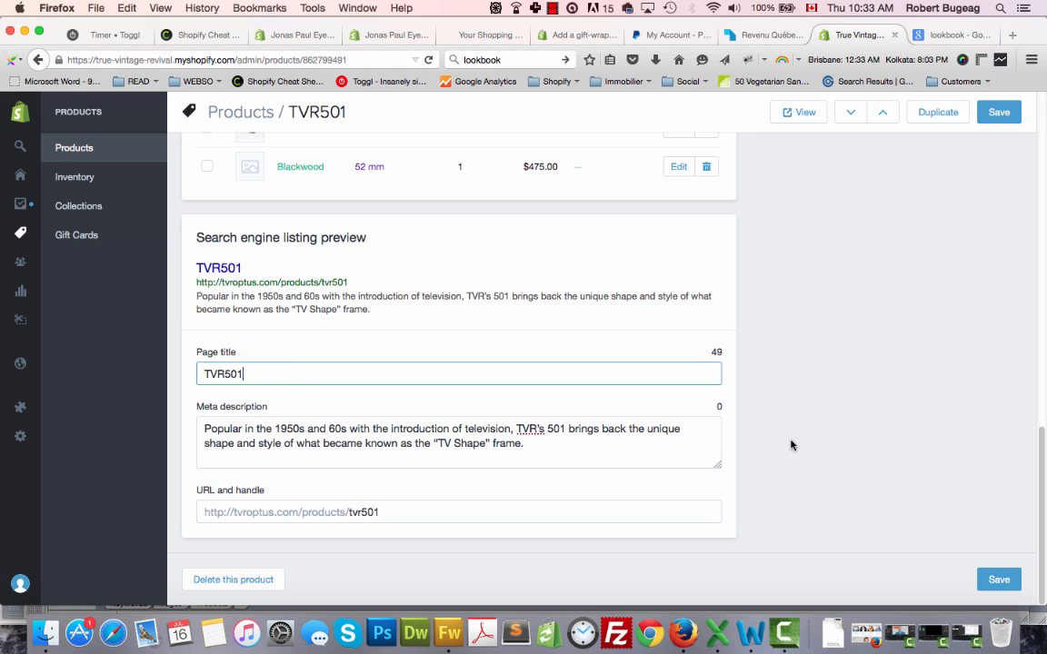
click(273, 371)
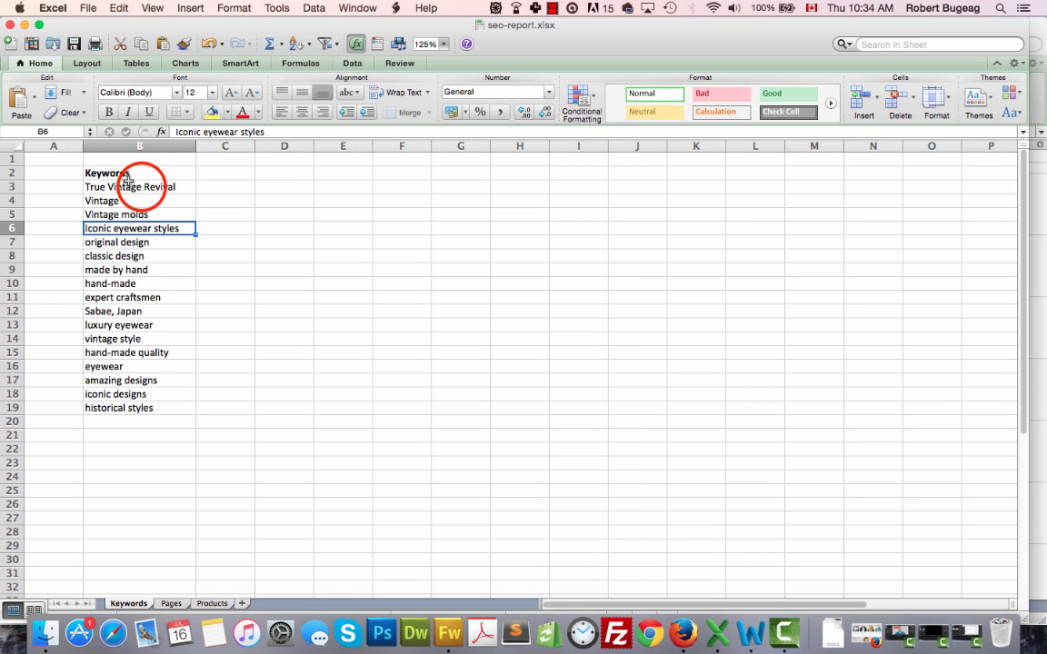
Append '- True Vintage Revival' to the TVR501 page title
click(129, 186)
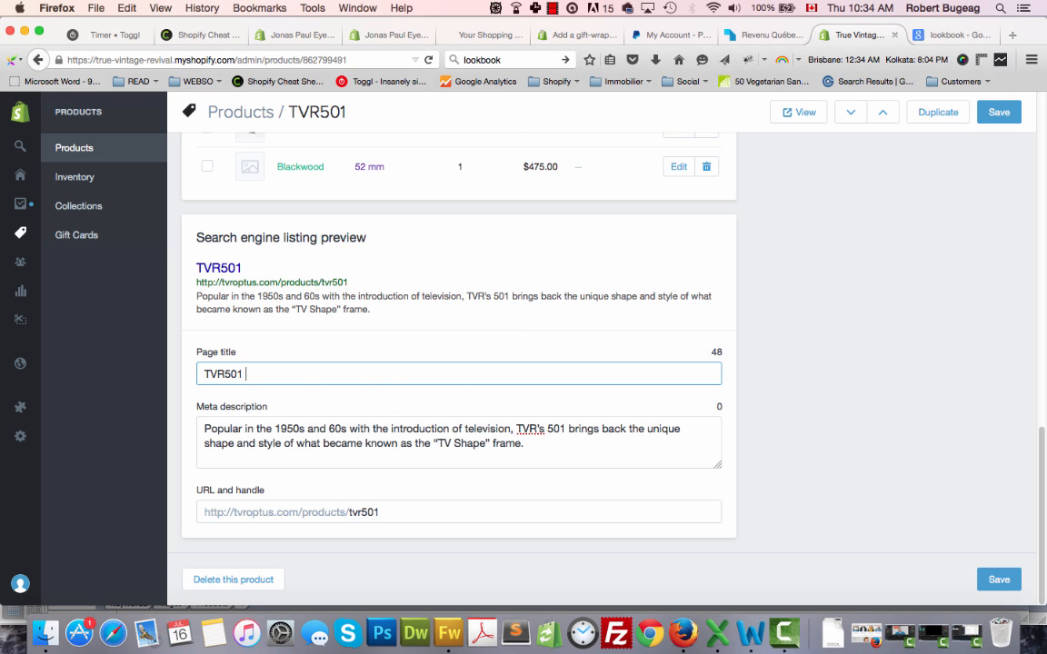
text(- True Vintage Revival)
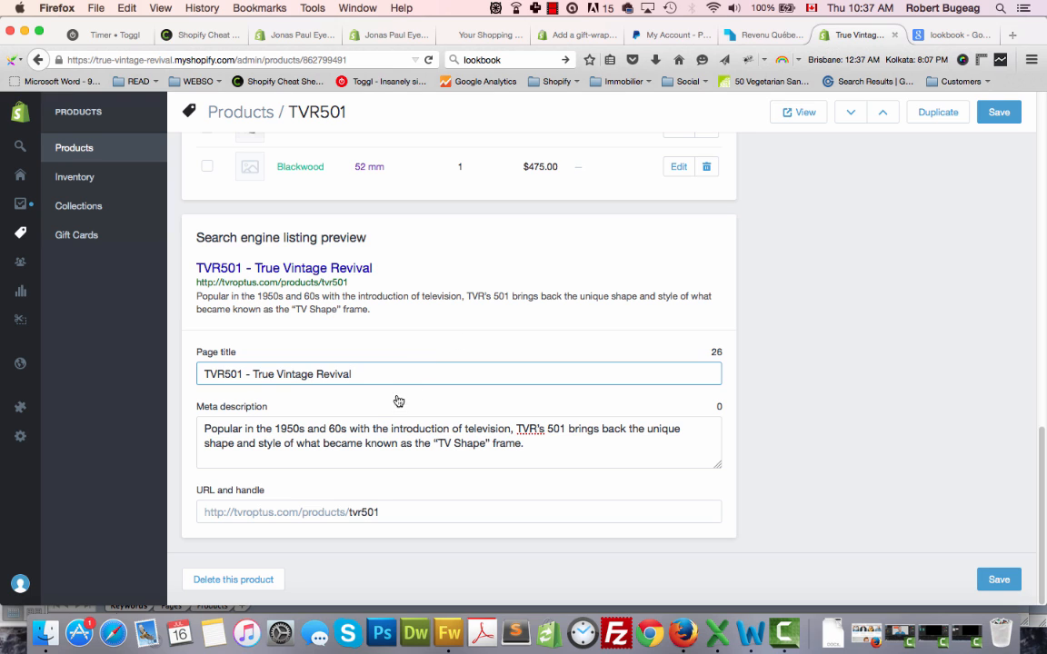
mouse_move(400, 398)
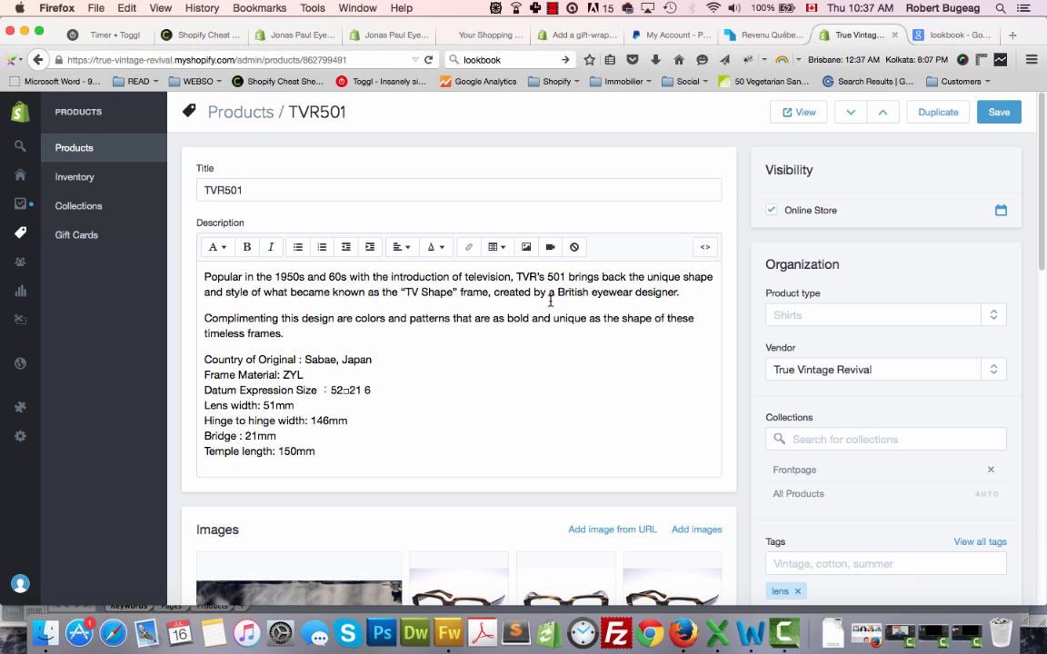
mouse_move(568, 294)
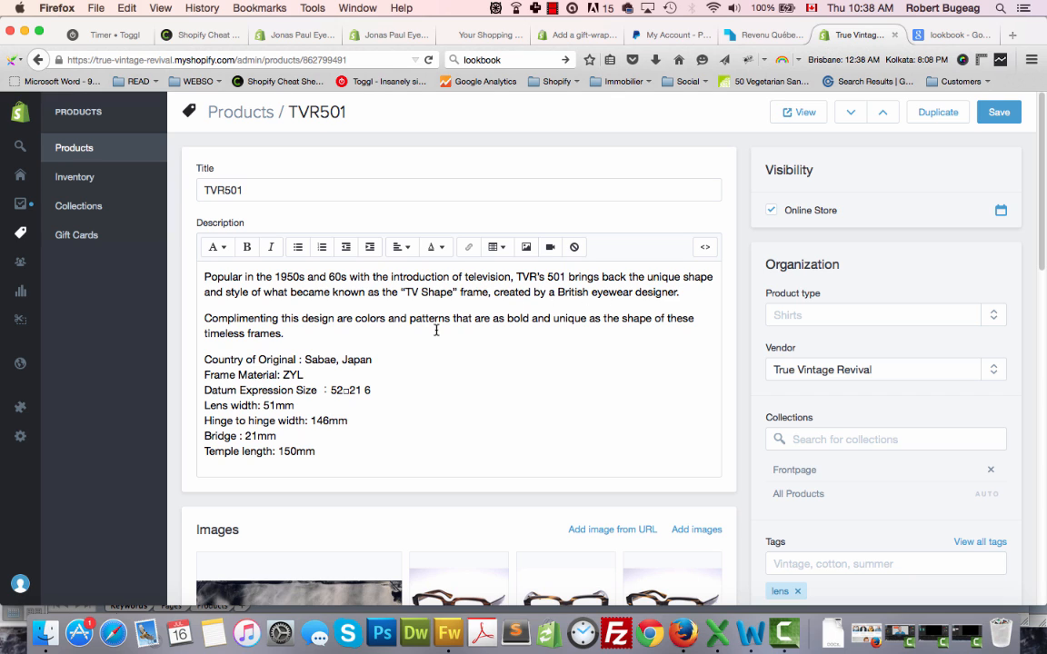
mouse_move(384, 332)
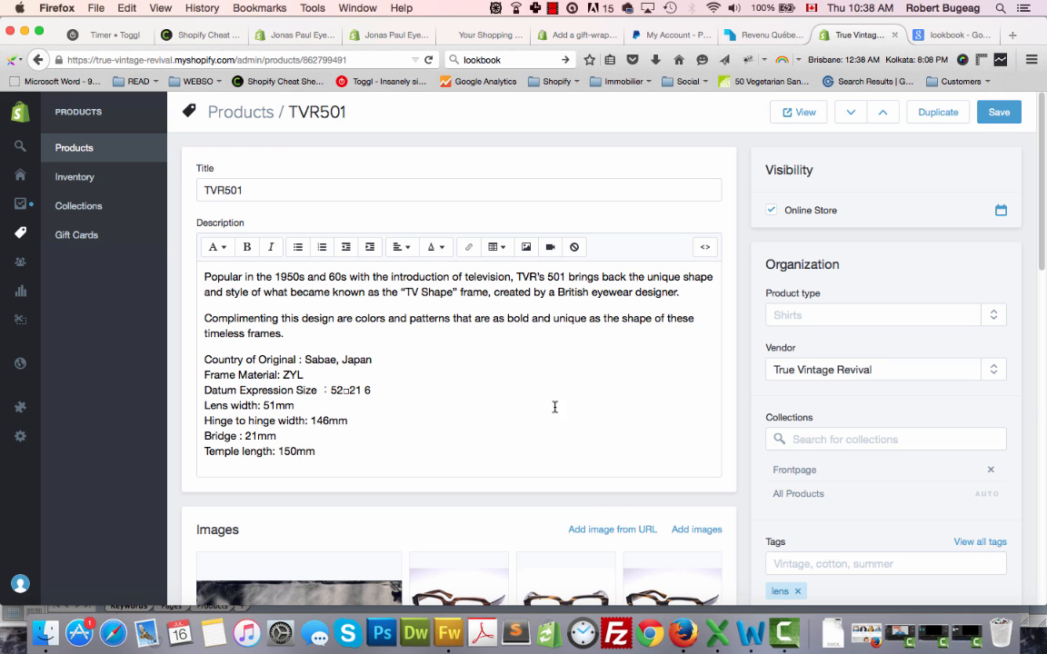
Insert '“TV Shape” frame -' into the page title after checking the description
scroll(down, 3)
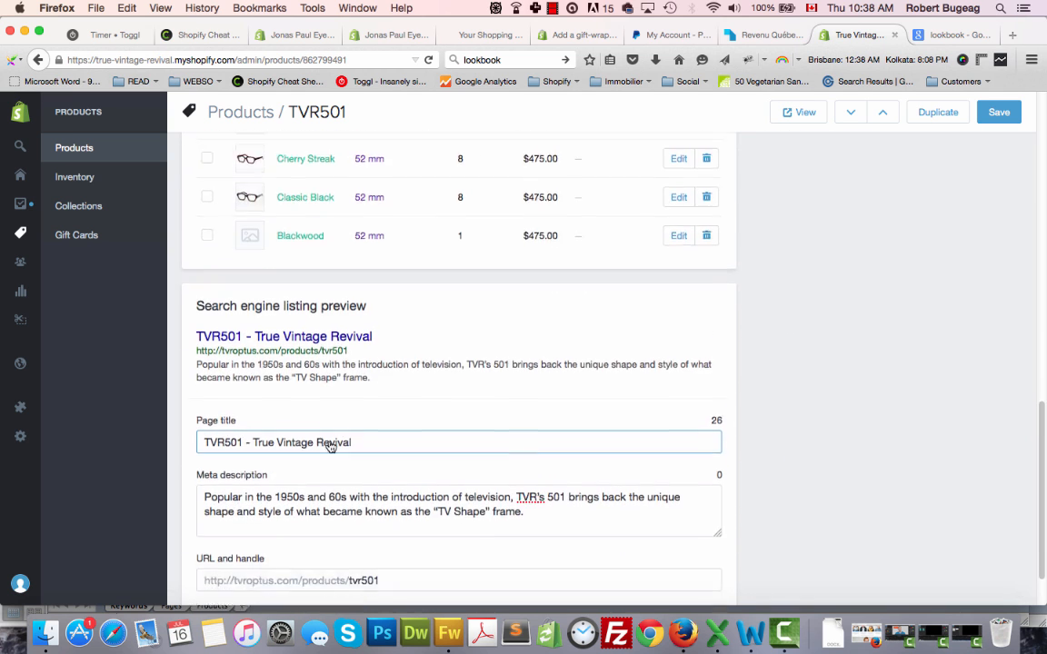
scroll(down, 3)
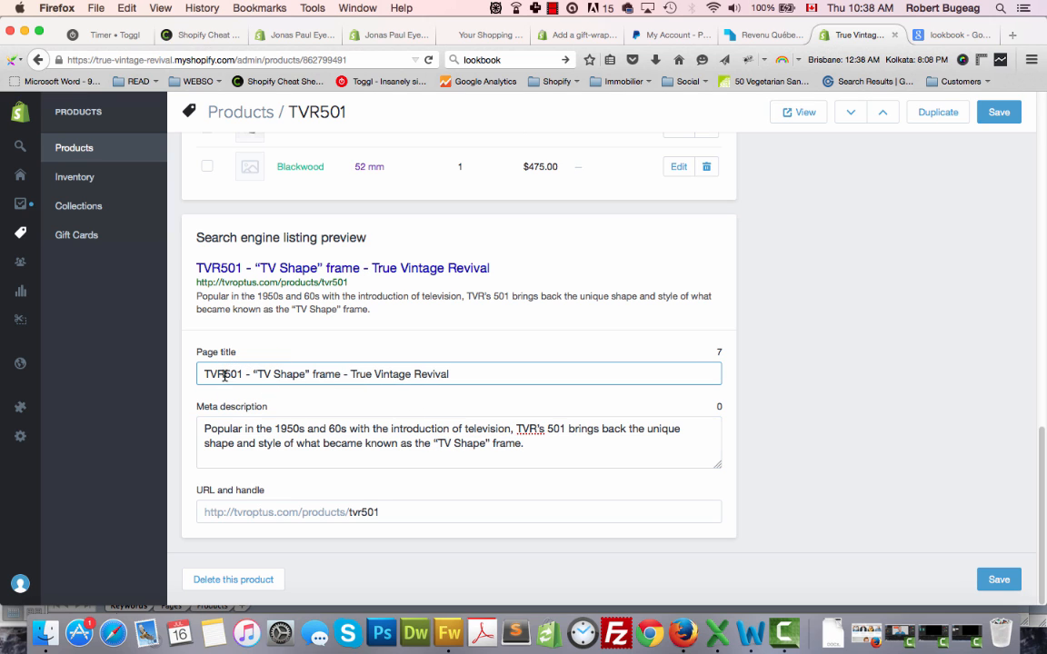
mouse_move(720, 363)
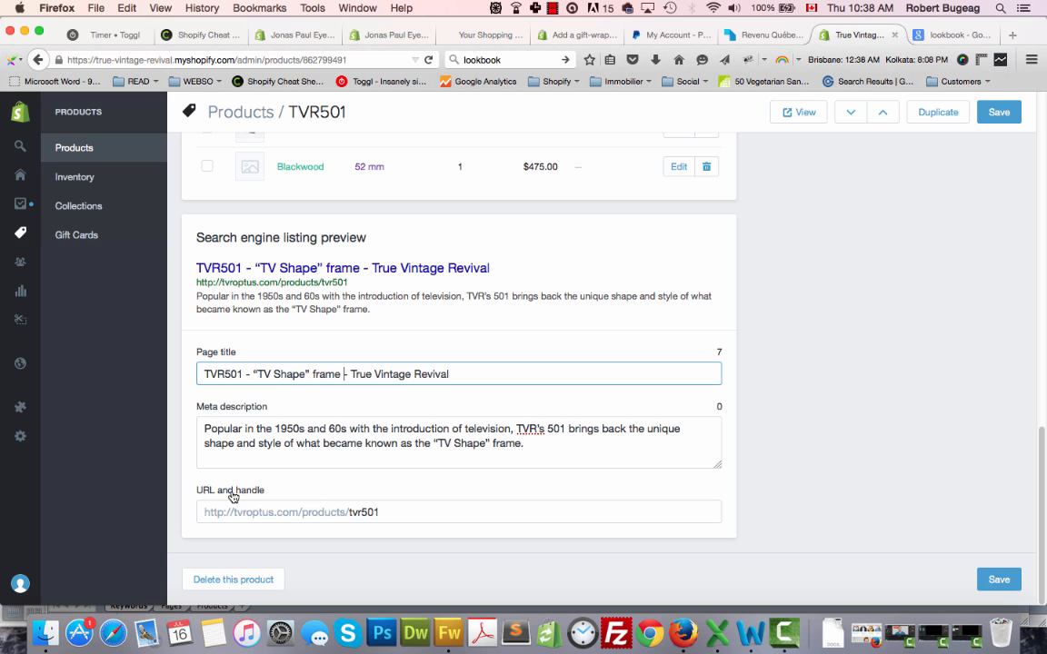
Extend the URL handle to tvr501-tv-shape-frame-style-popular, keeping the tvr501 redirect
click(386, 512)
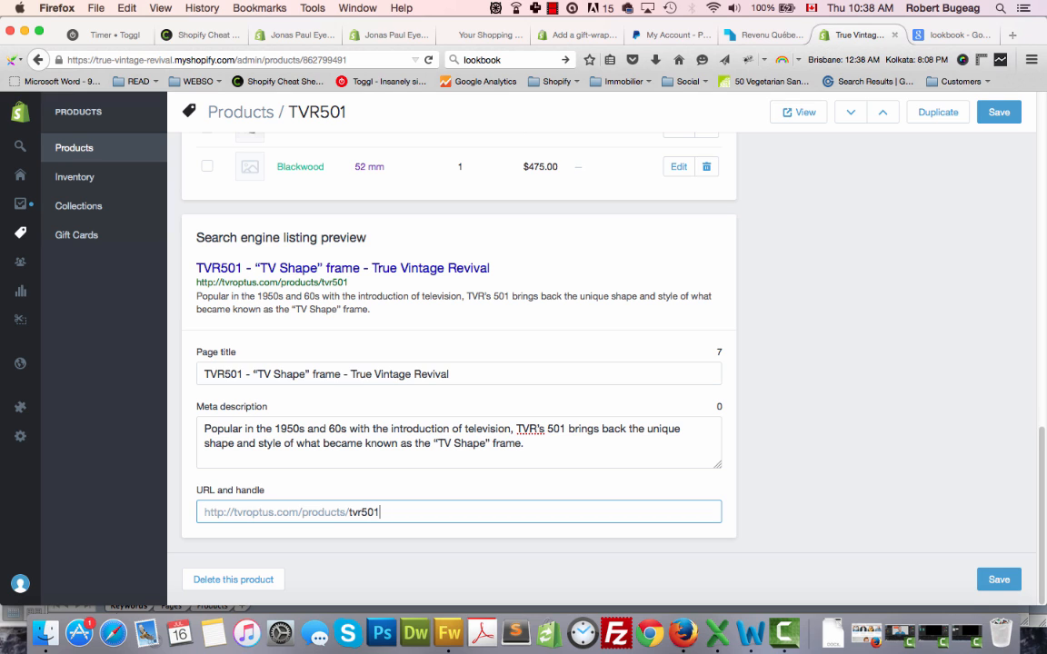
text(-tv-s)
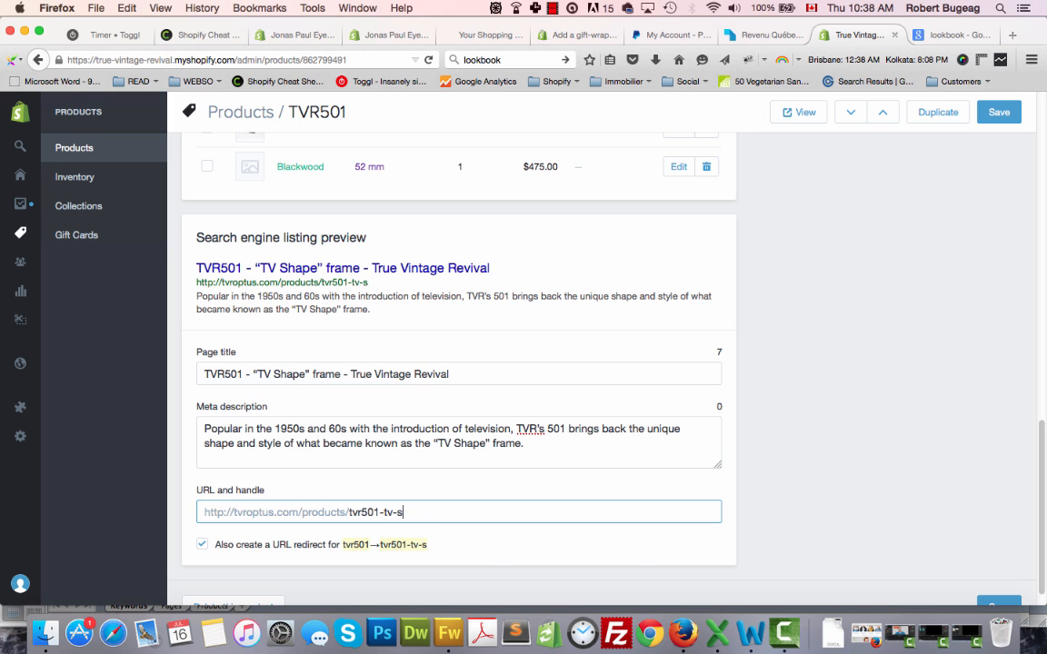
text(hape)
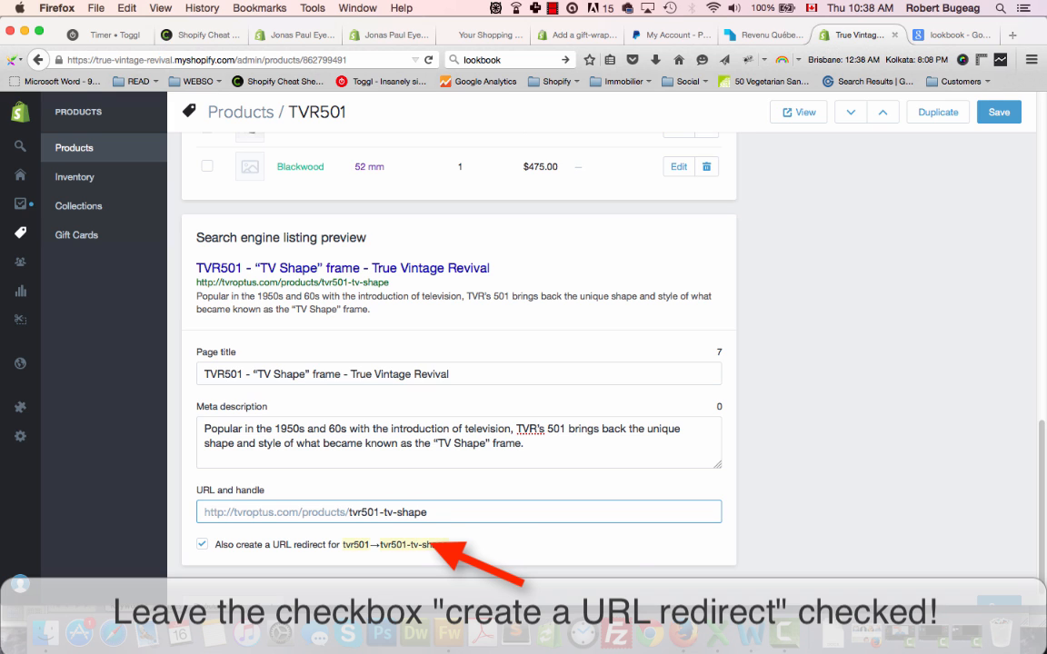
text(-fram)
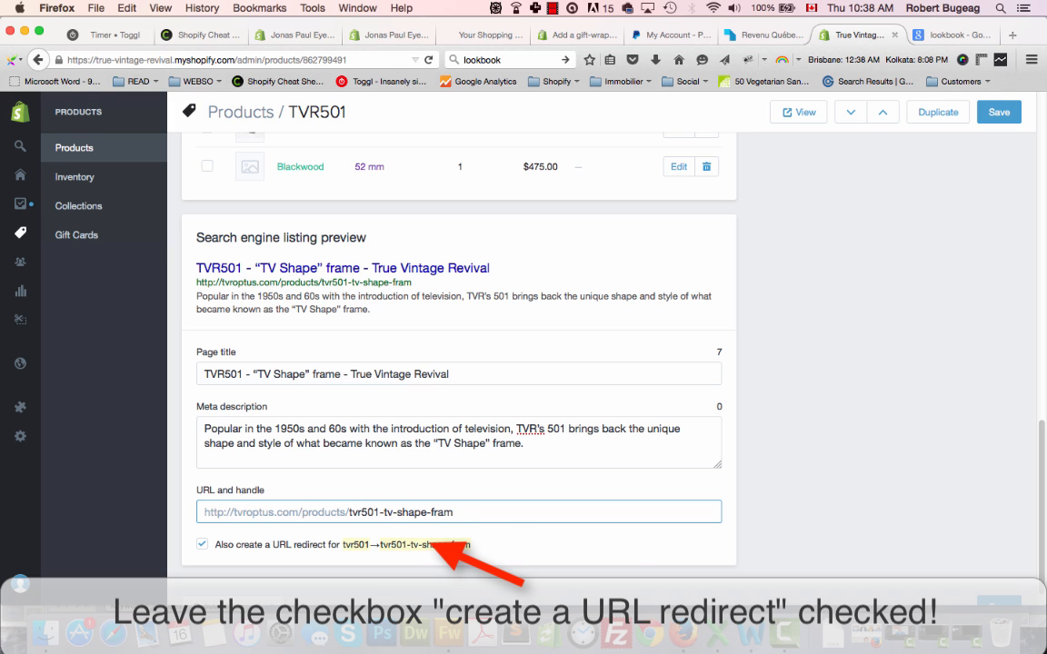
text(e)
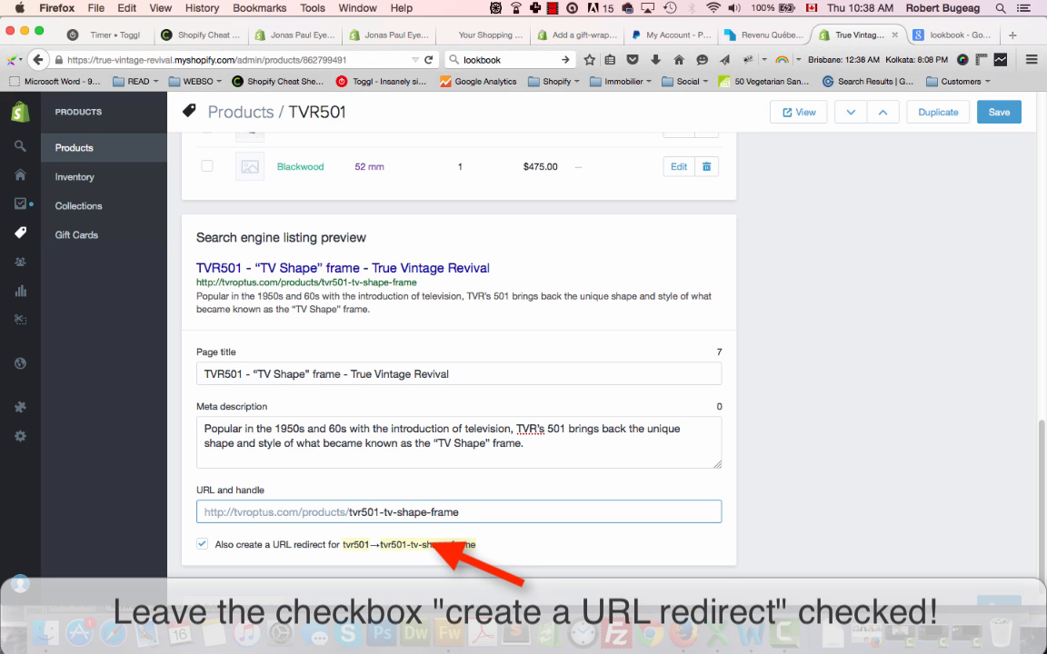
text(-)
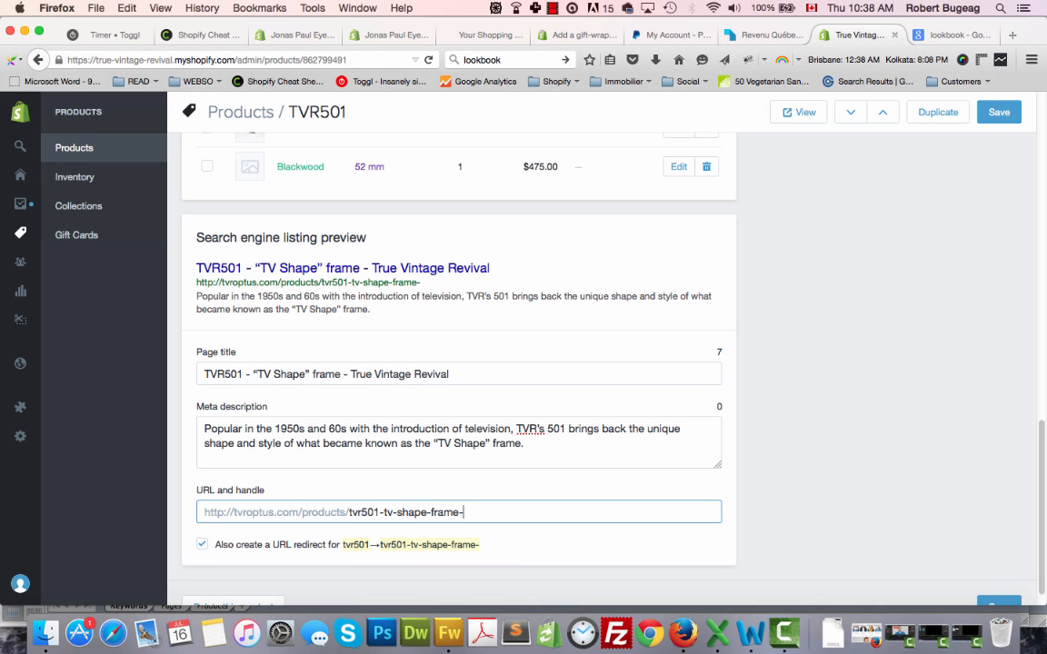
text(popular)
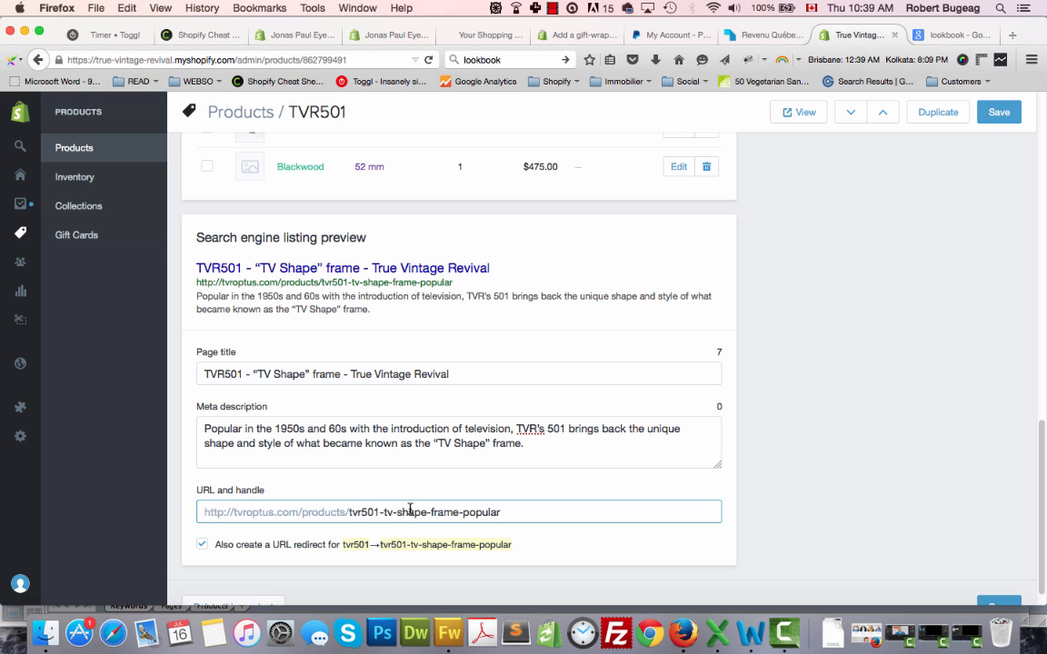
click(455, 512)
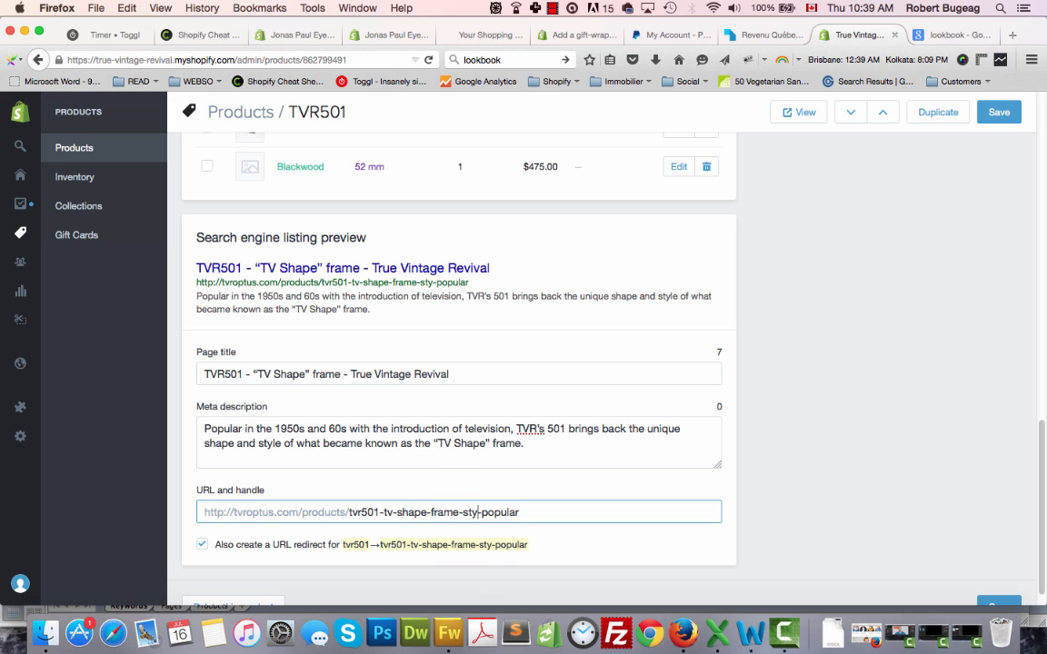
text(le)
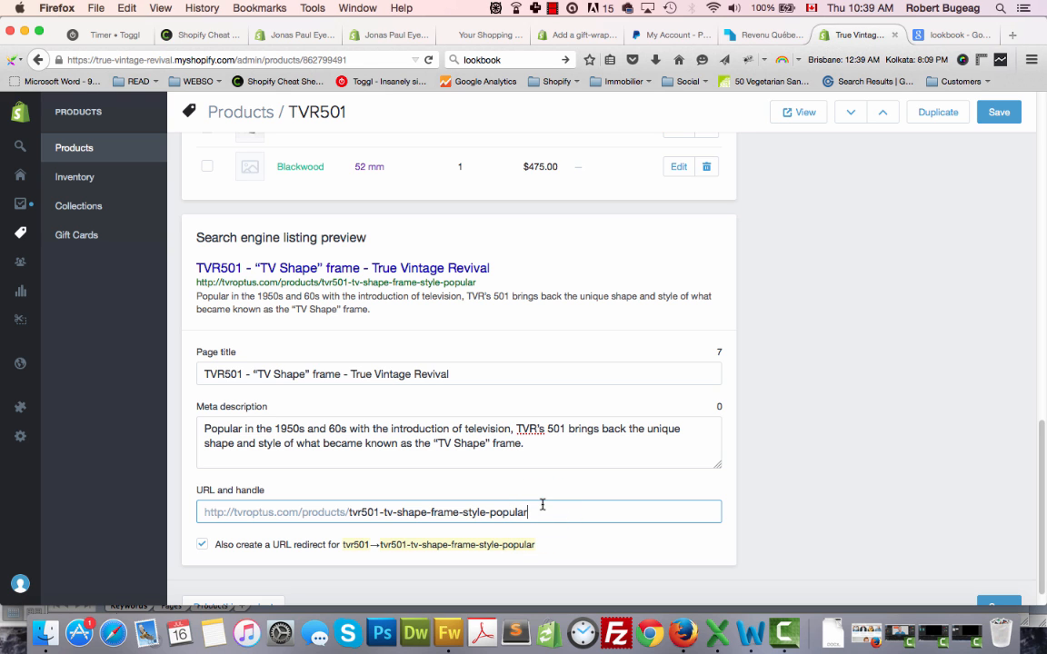
text(-)
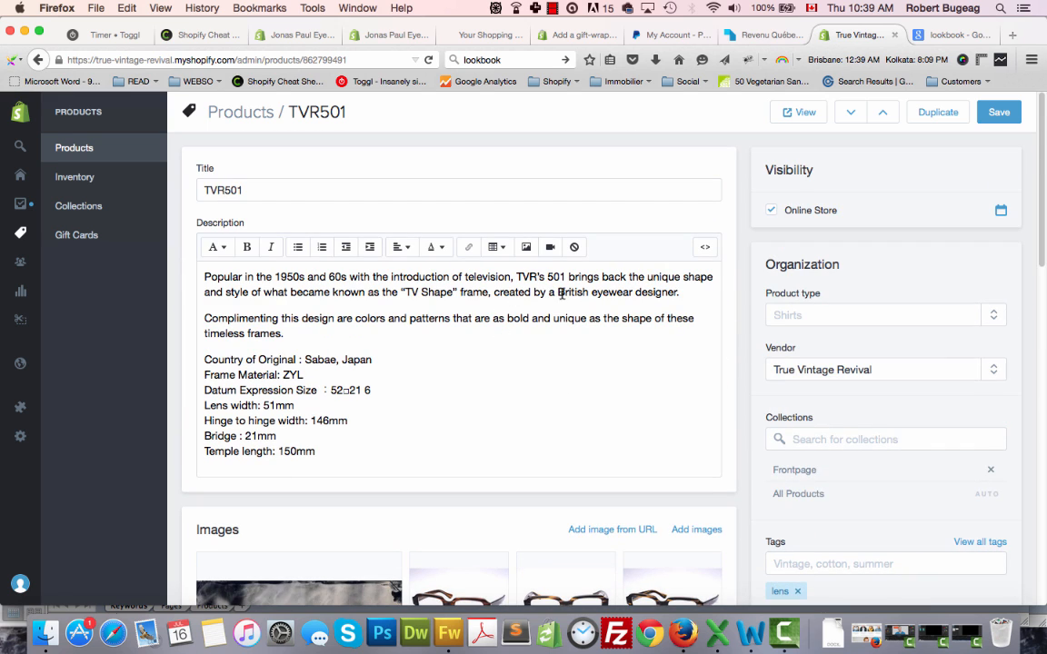
Take 'British eyewear designer' from the description and append it to the URL handle
click(562, 292)
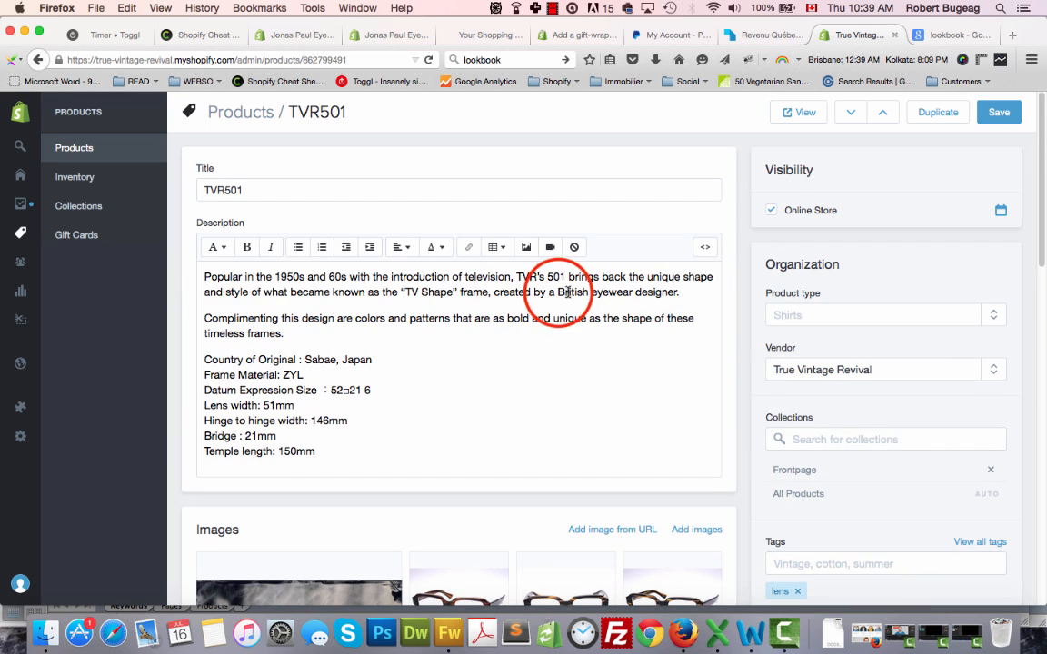
drag(556, 291, 678, 292)
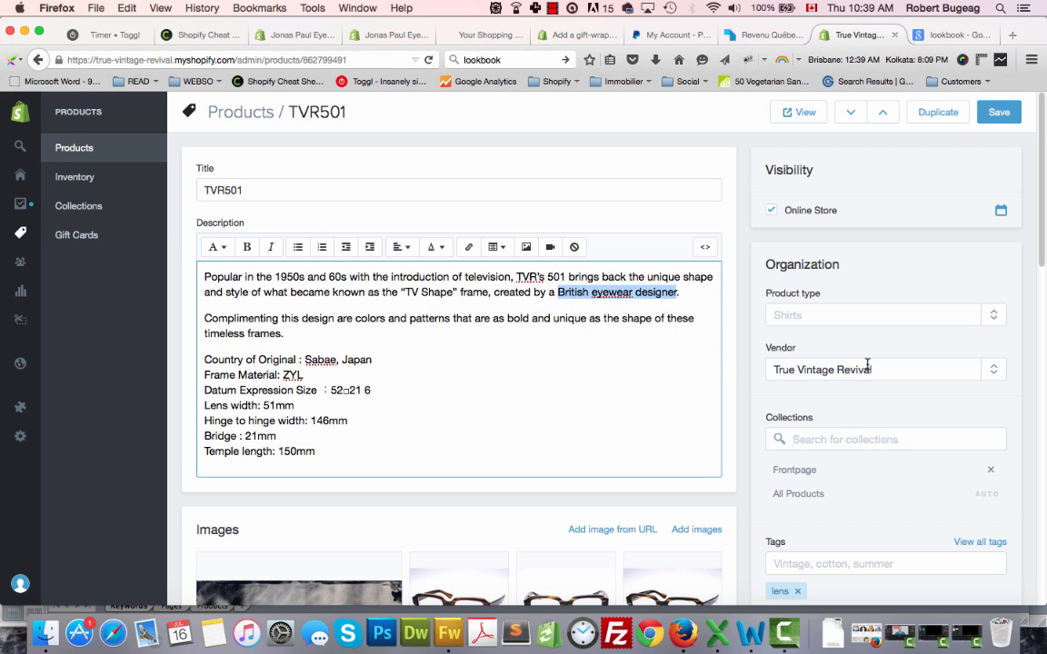
scroll(down, 3)
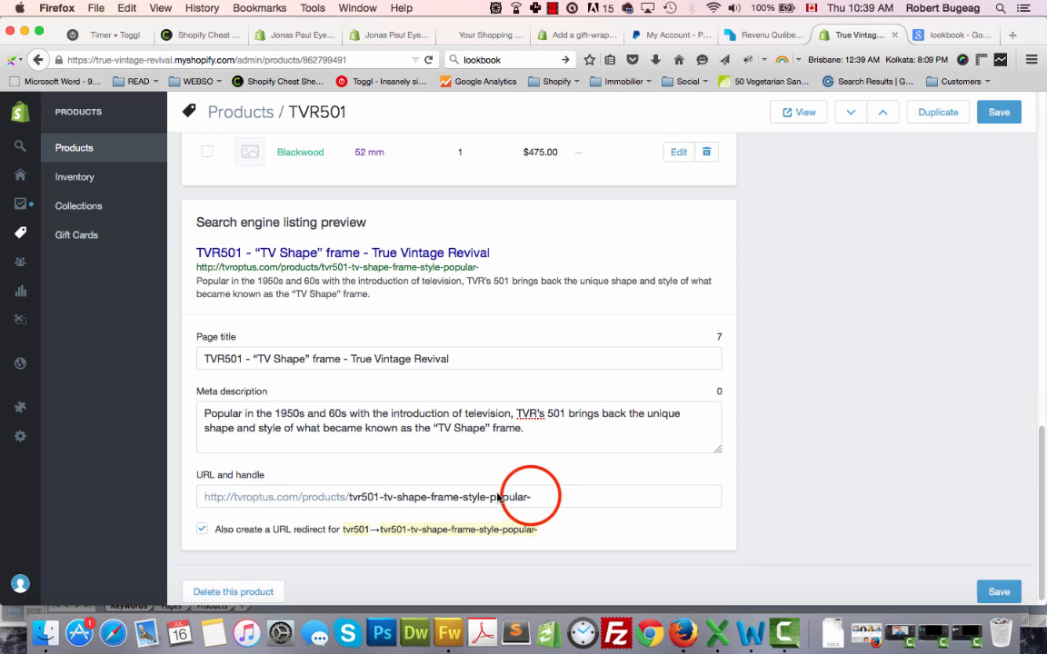
text(-British eyewear designer)
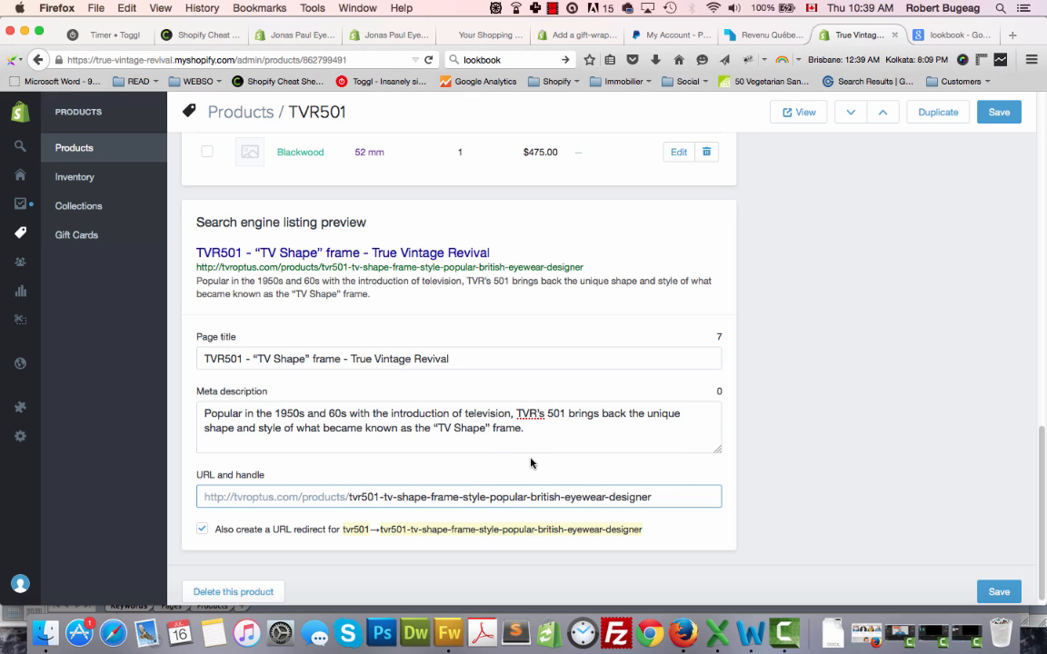
mouse_move(391, 444)
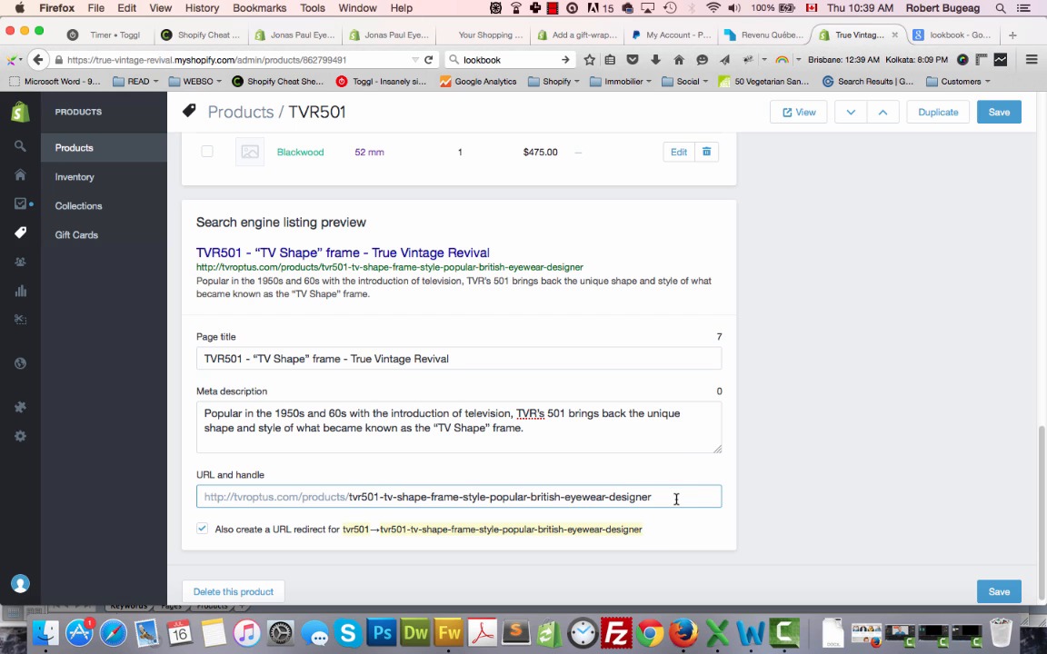
mouse_move(347, 407)
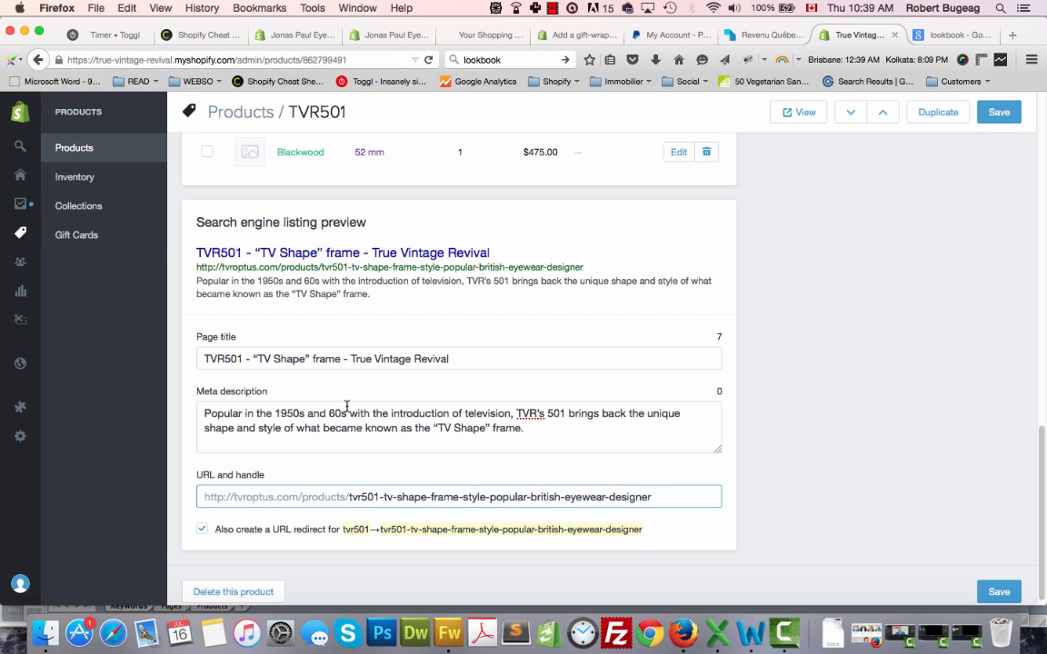
Review the page title and URL handle text without changing them
click(454, 359)
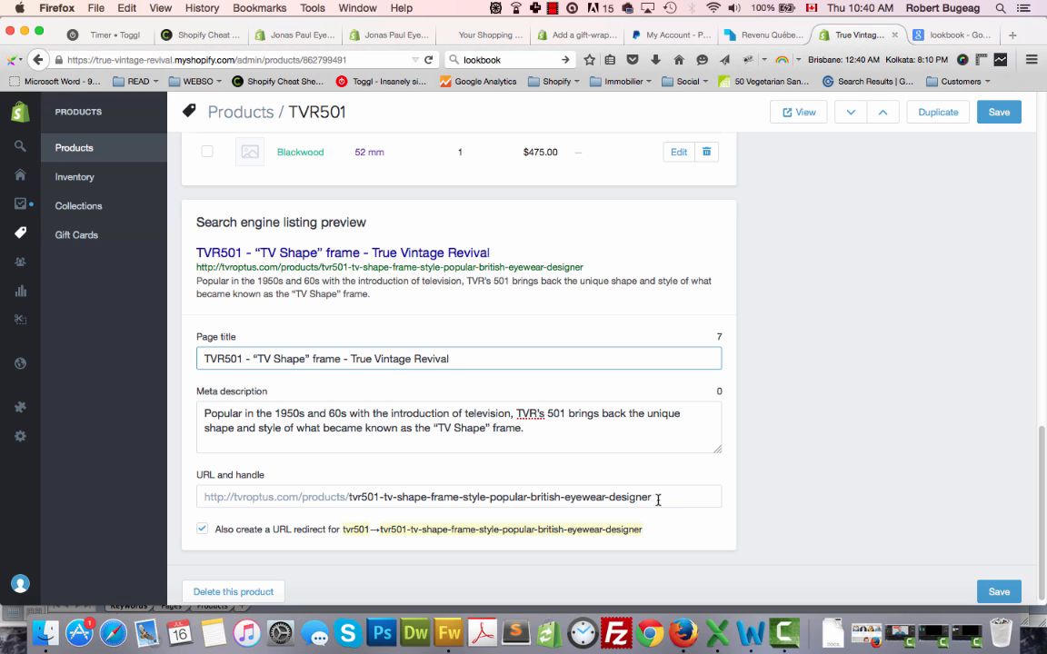
click(457, 359)
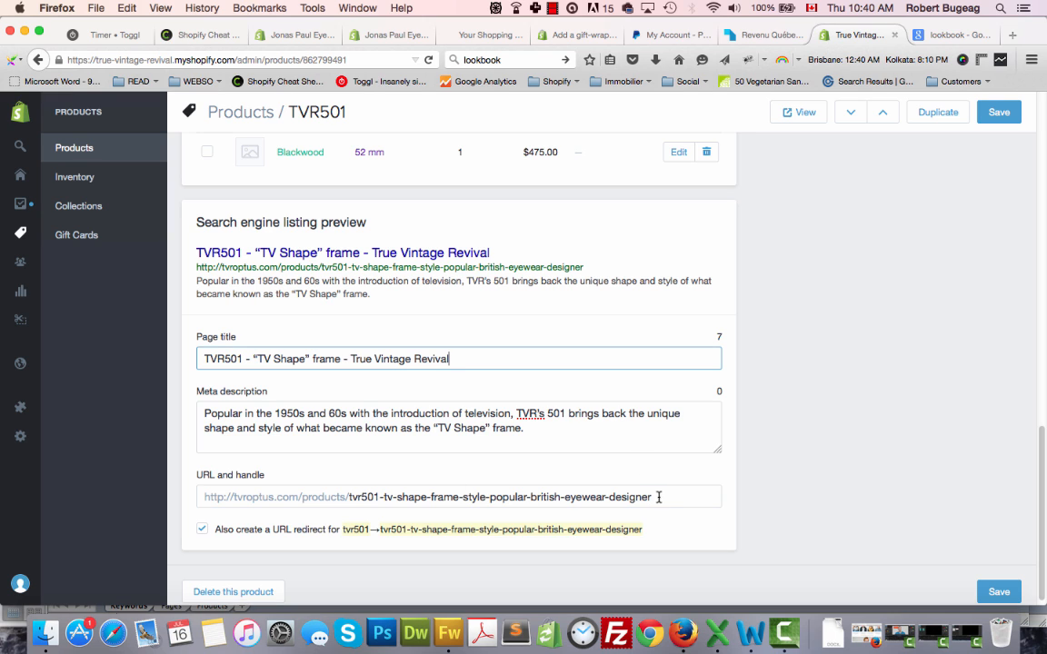
double_click(364, 359)
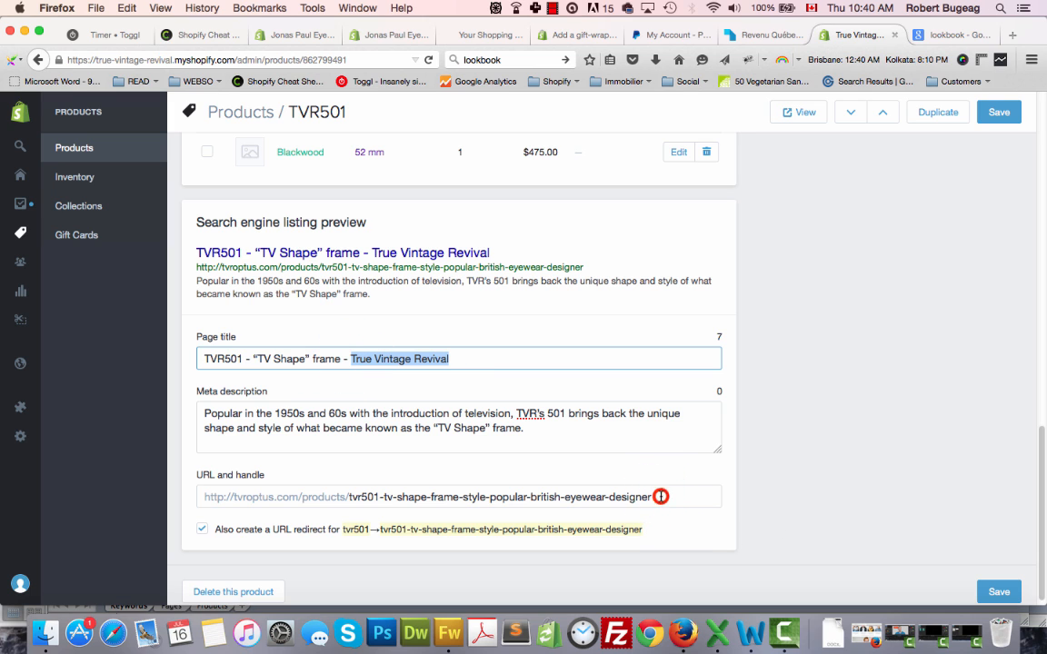
click(663, 497)
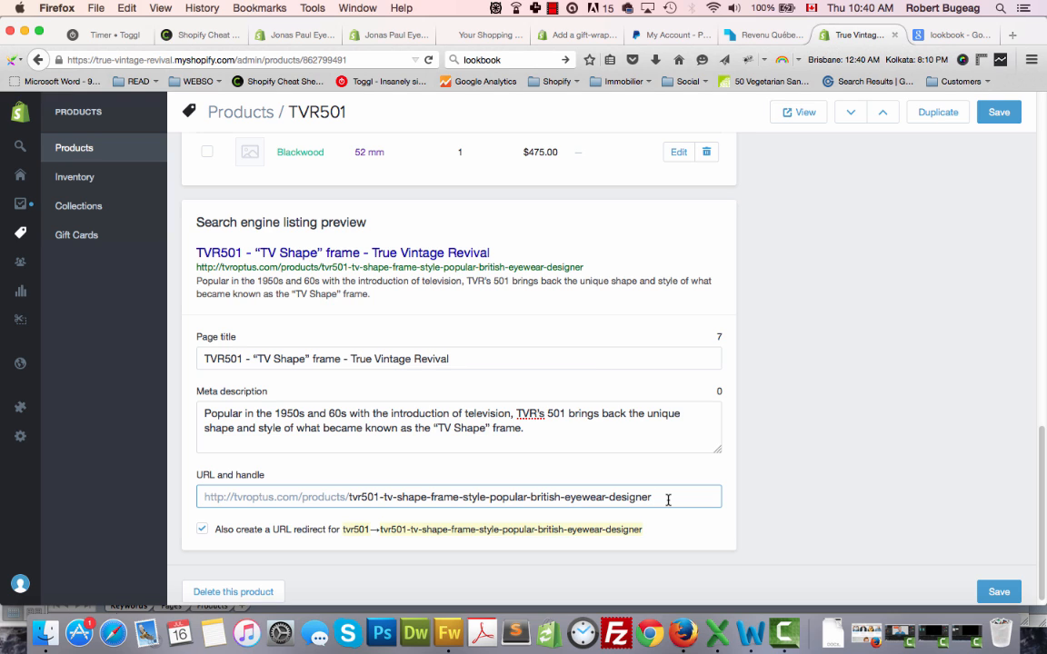
click(668, 497)
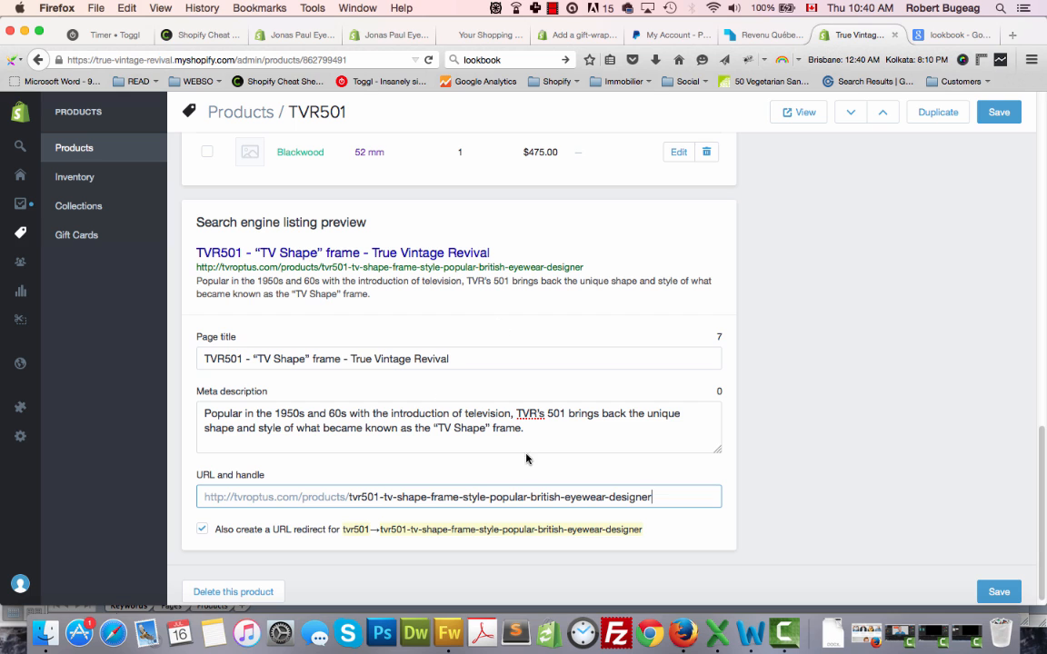
double_click(418, 359)
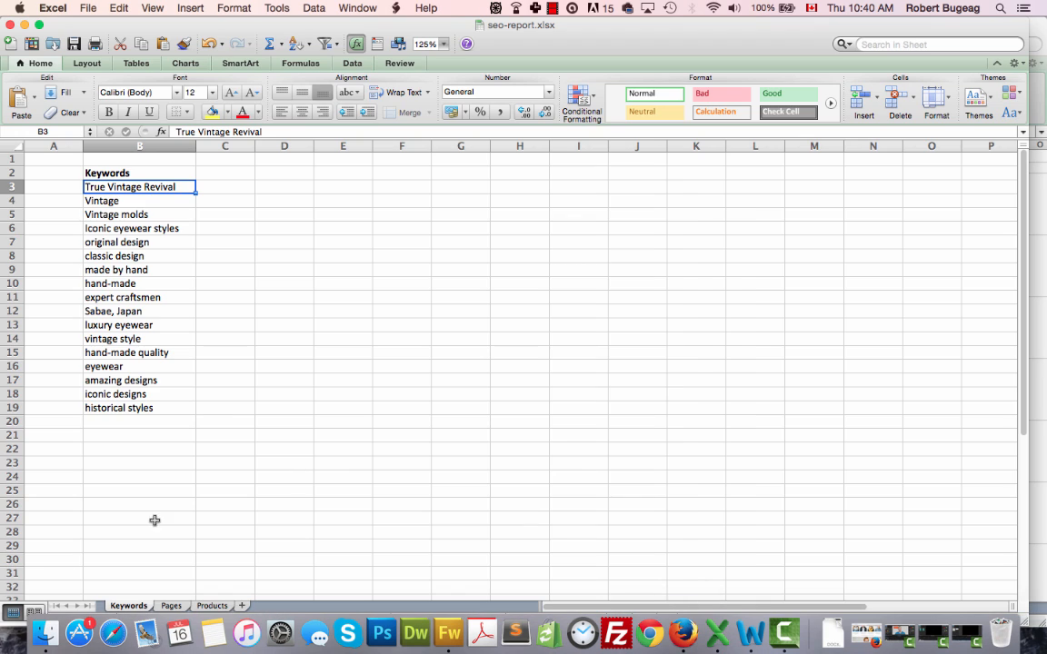
Enter TVR501, its new page title and handle tvr501-tv-shape-frame-style-popular-british-eyewear-designer in Products row 6
click(213, 605)
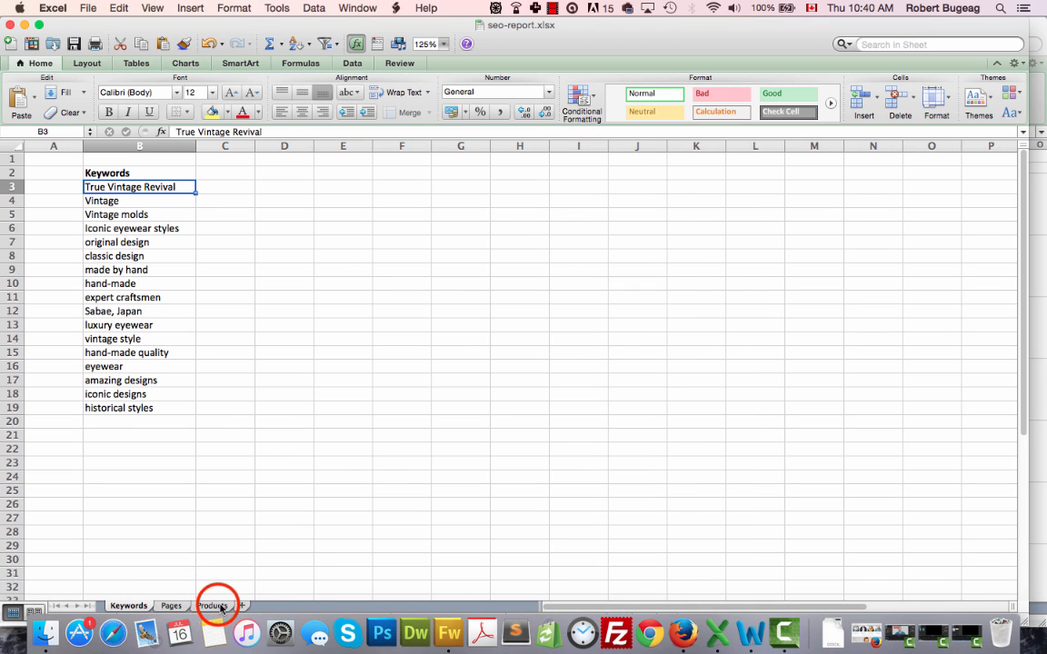
click(212, 605)
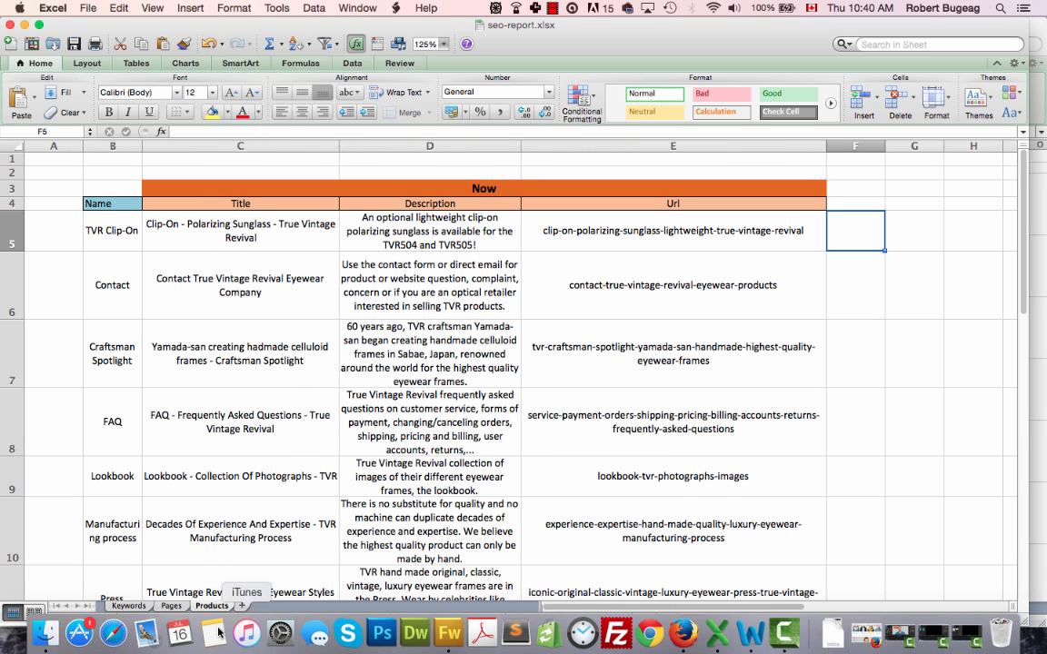
click(111, 285)
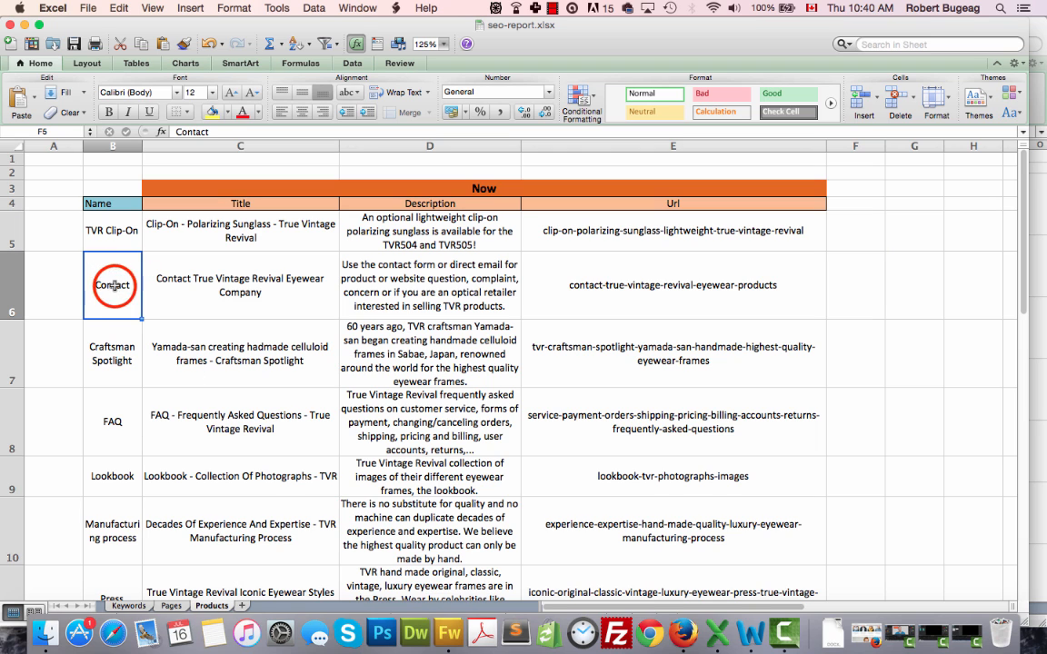
text(TVR501)
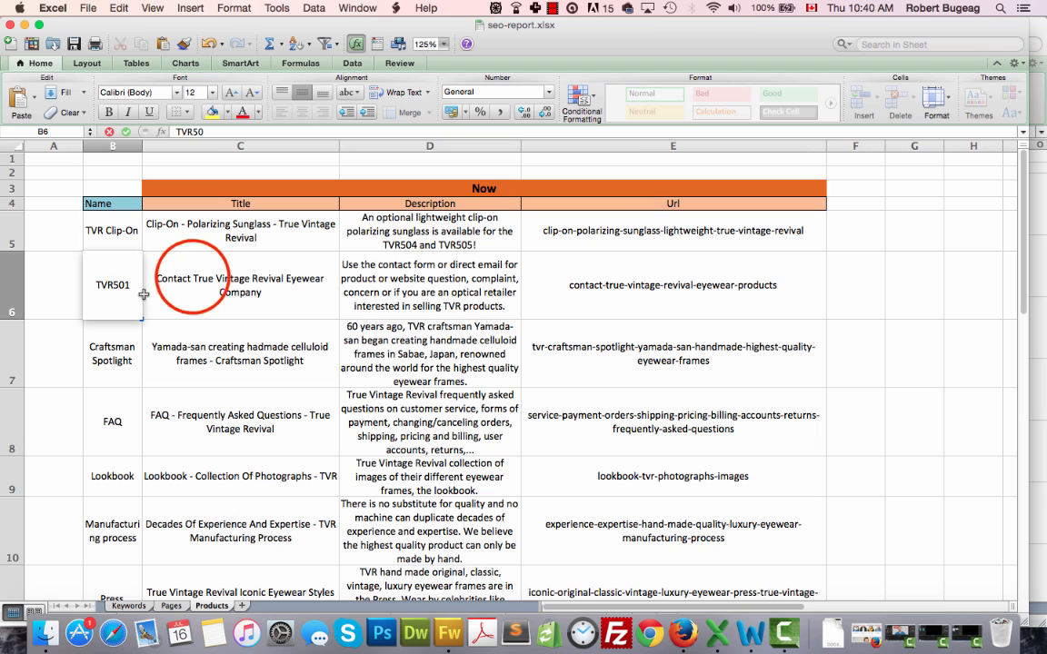
text(TVR501 - "TV Shape" frame - True Vintage Revival)
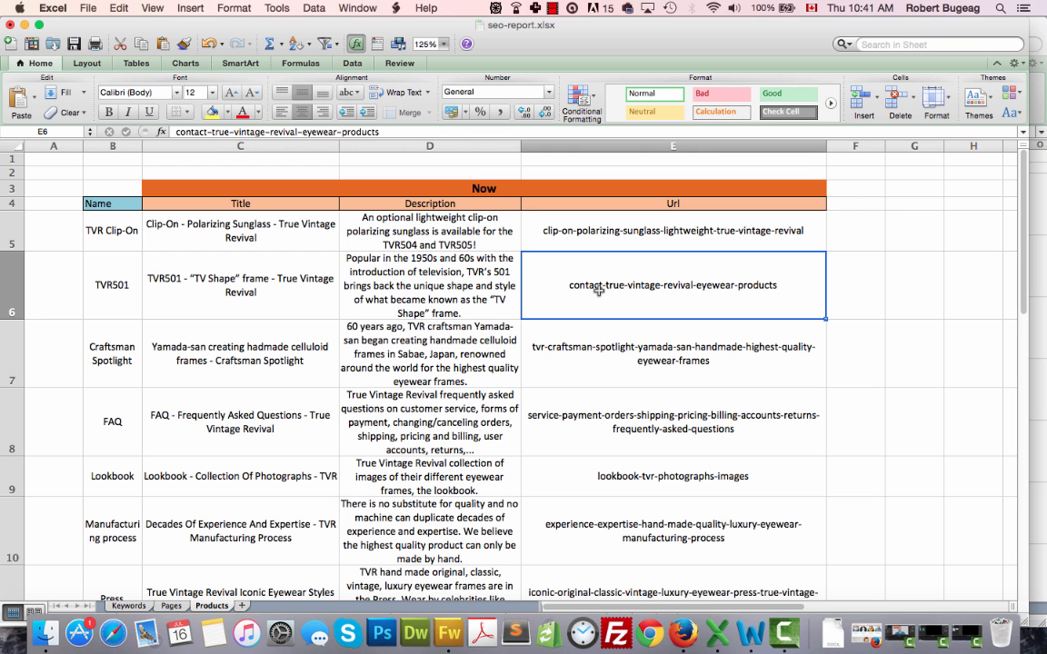
text(tvr501-tv-shape-frame-style-popular-british-eyewear-designer)
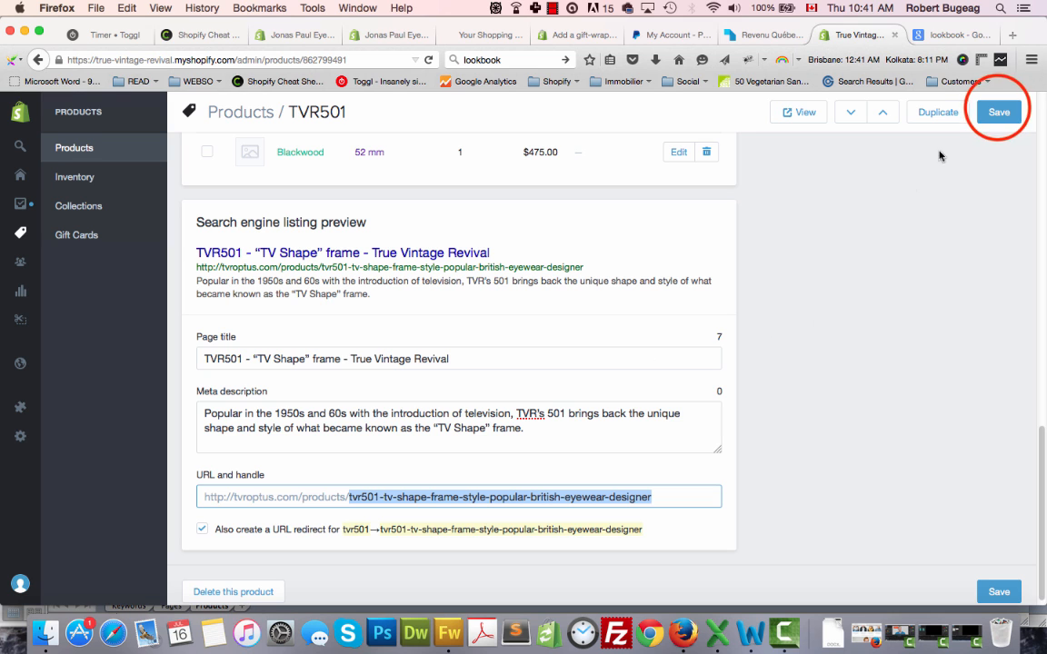
Save TVR501 and check the updated title, description and handle in the listing preview
click(999, 112)
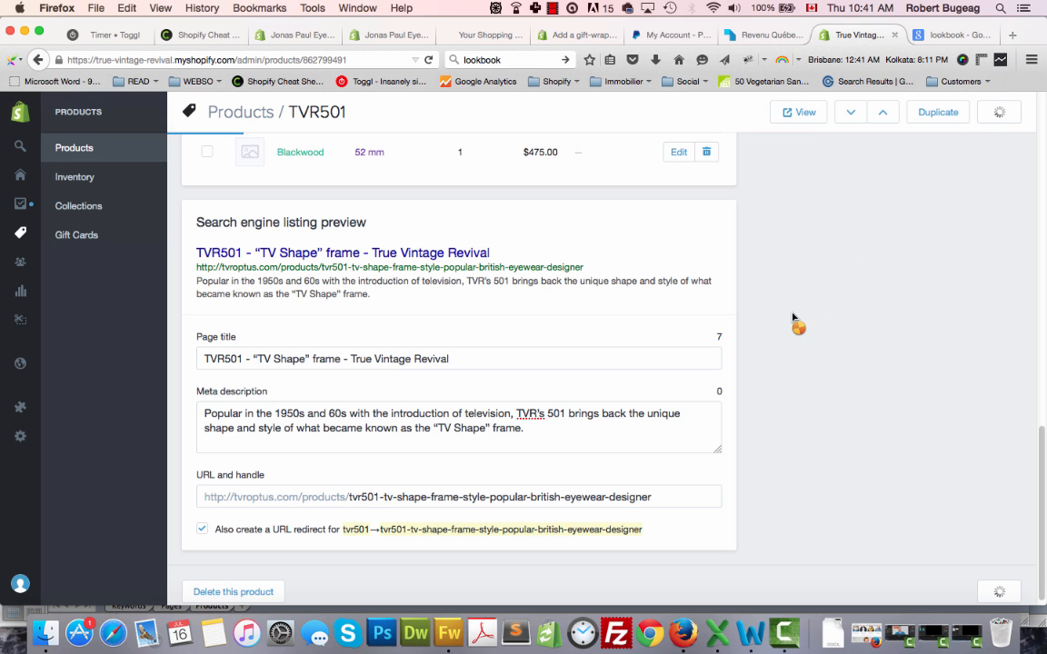
click(997, 111)
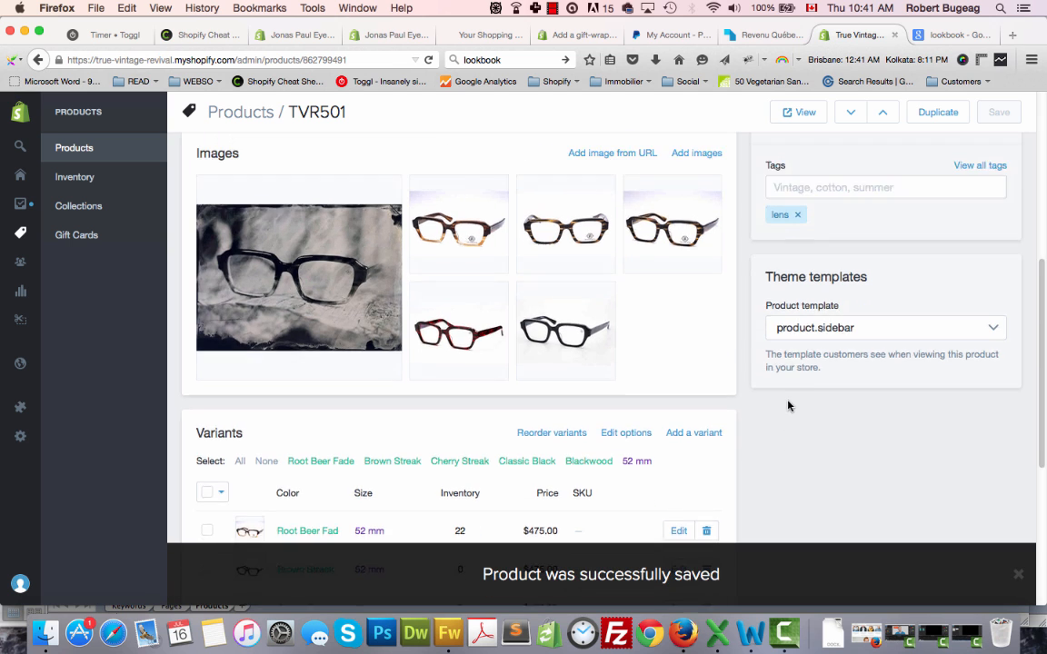
scroll(down, 3)
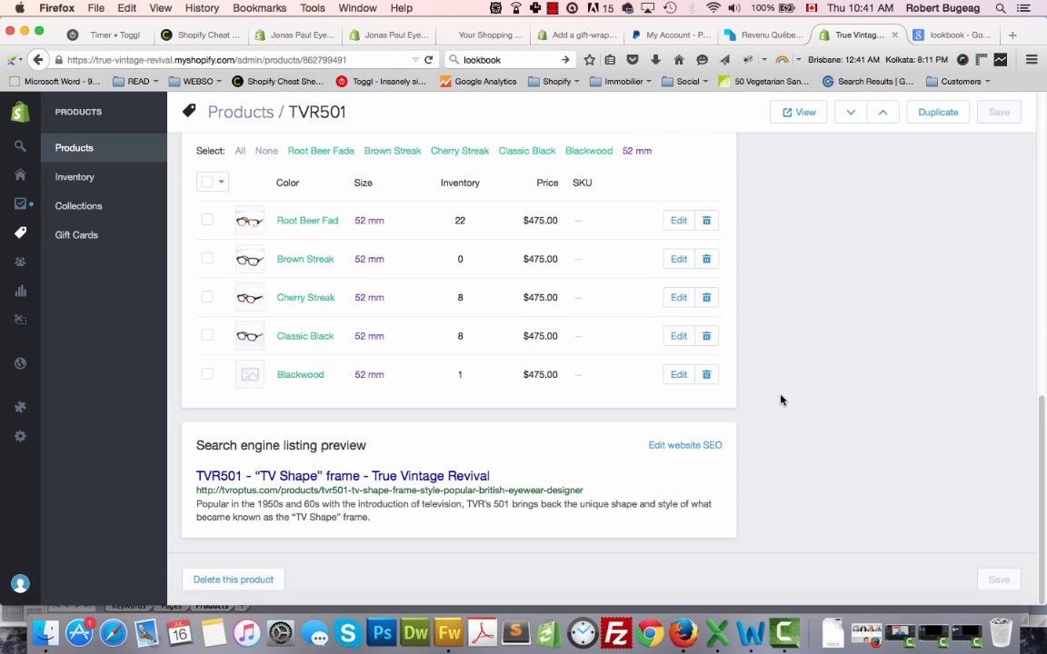
mouse_move(240, 517)
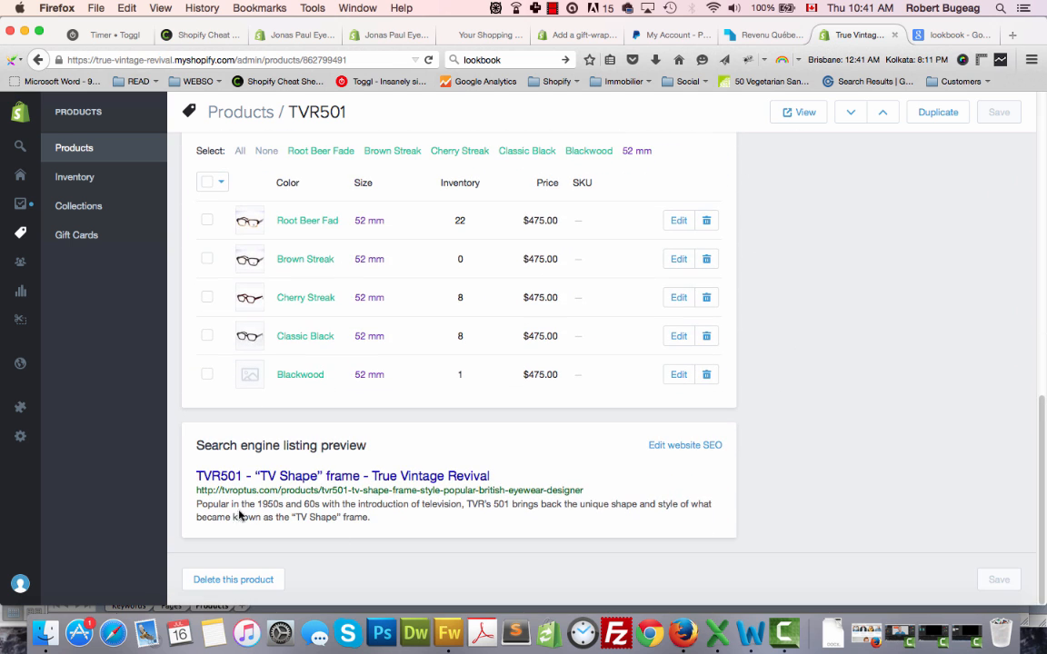
mouse_move(419, 504)
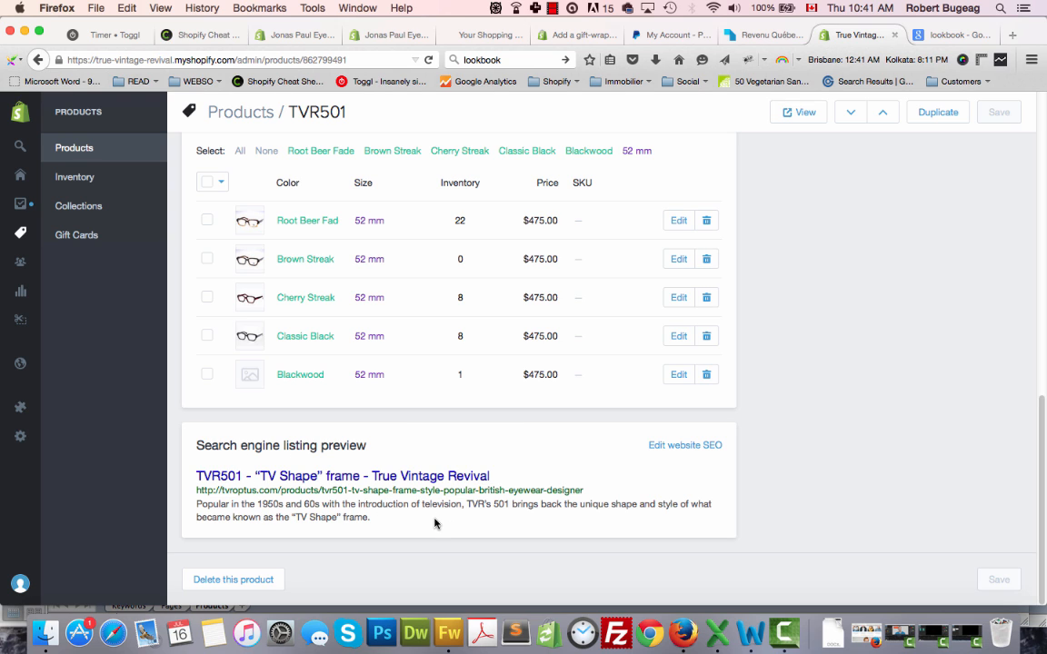
mouse_move(415, 527)
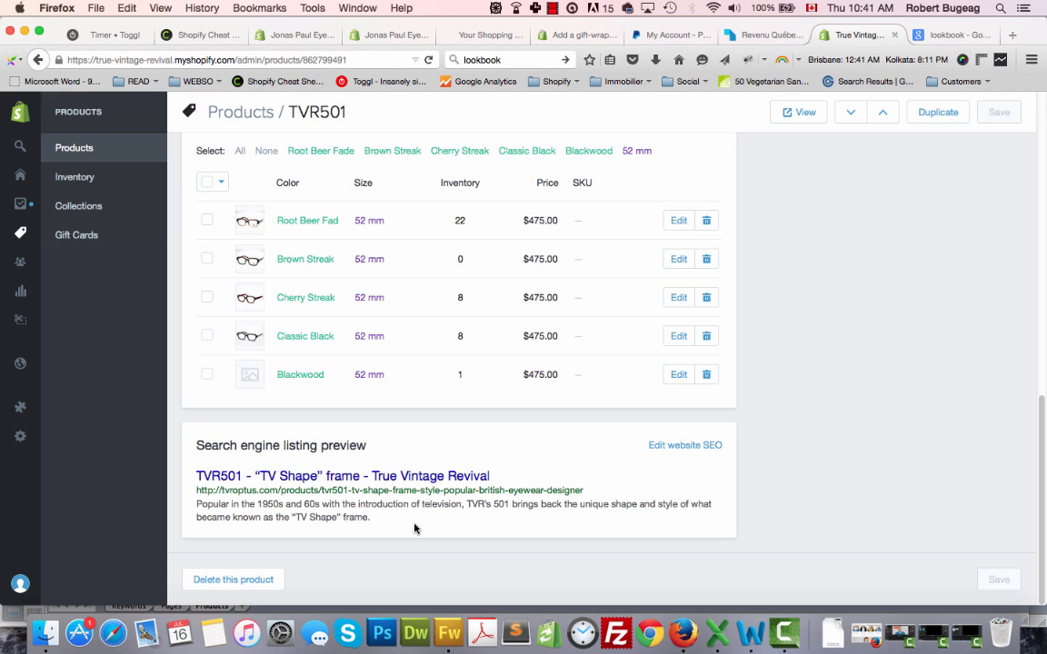